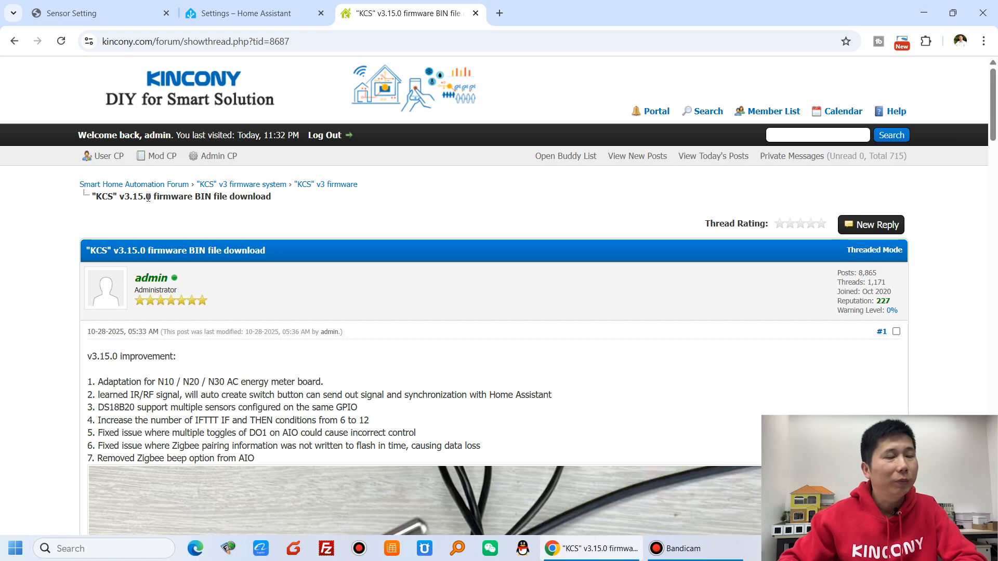
- Scroll the v3.15.0 firmware thread down past the improvement list to the DS18B20 wiring photo
scroll(down, 3)
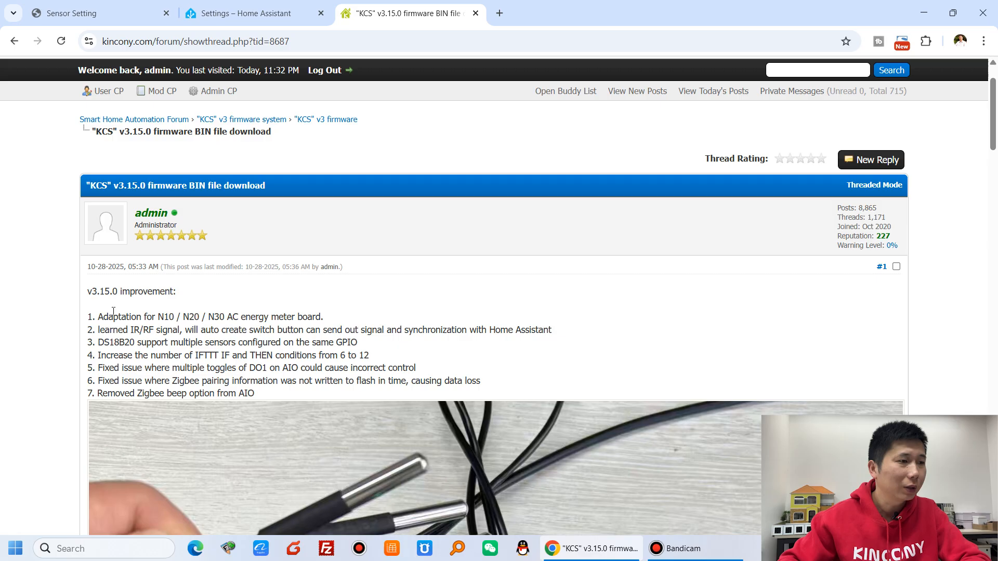
scroll(down, 3)
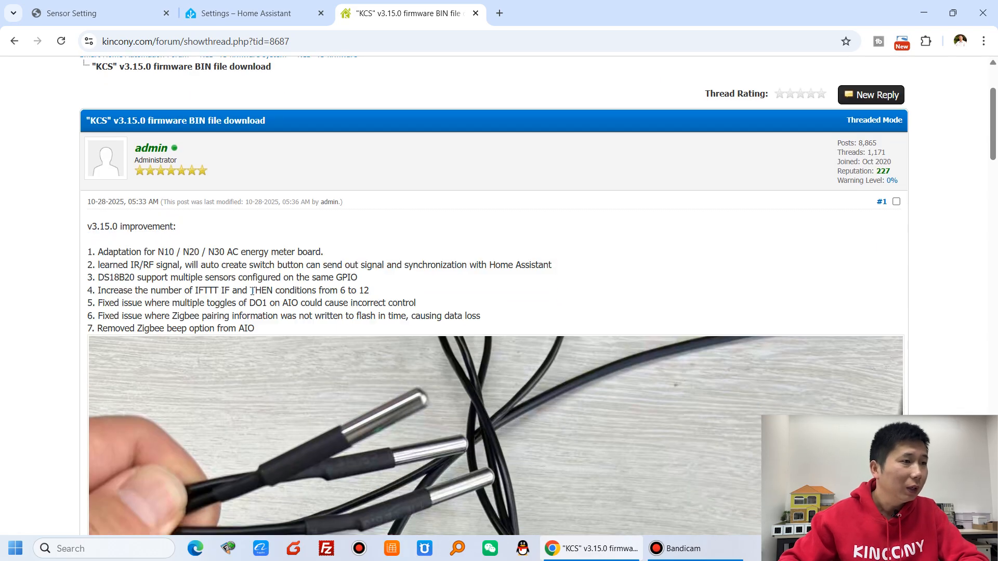
mouse_move(219, 266)
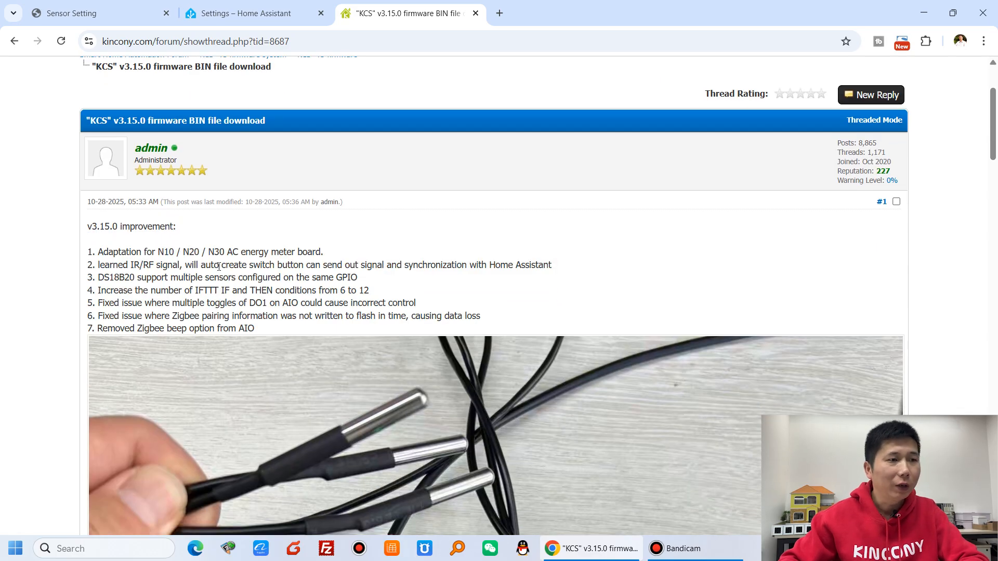
scroll(down, 3)
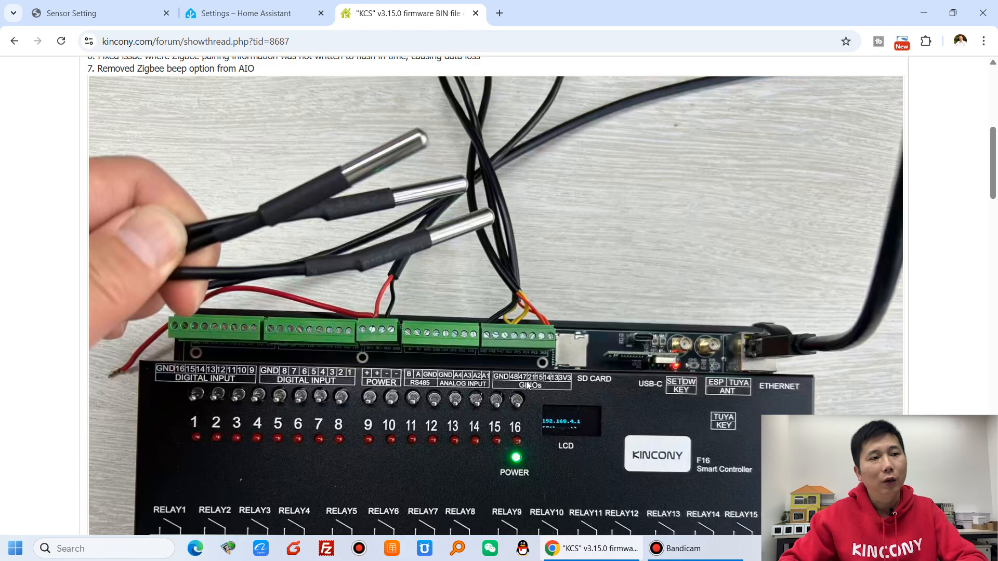
mouse_move(517, 339)
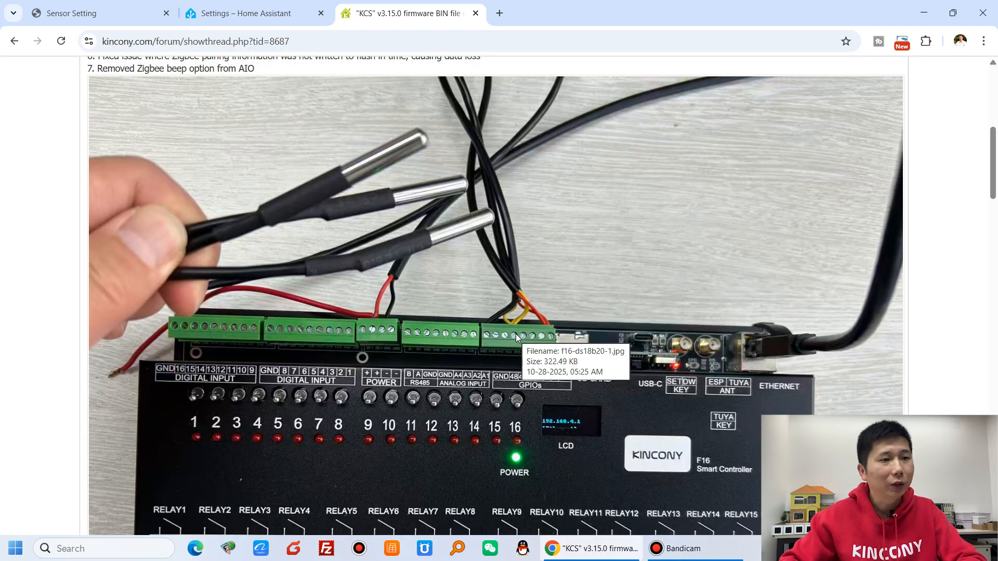
mouse_move(520, 296)
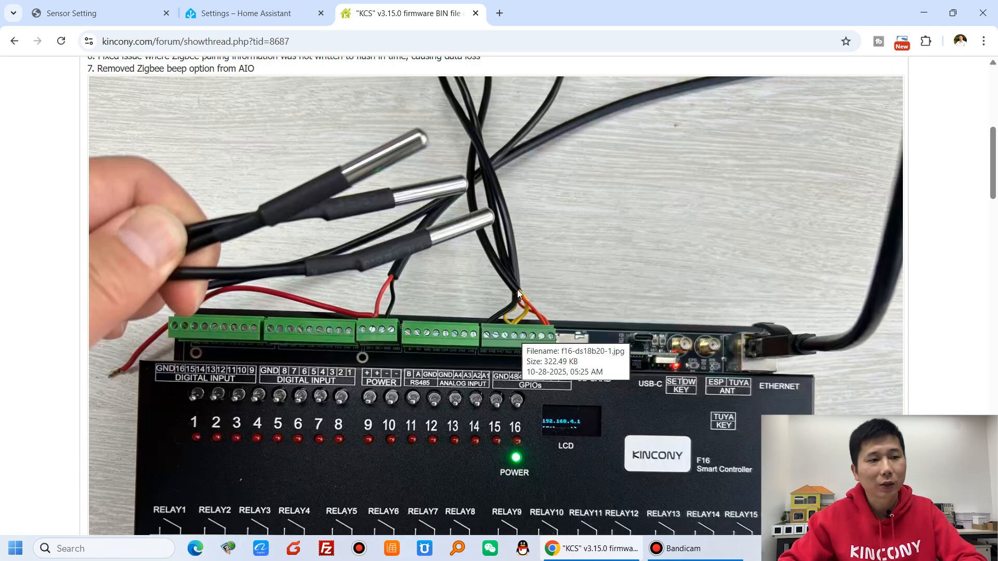
mouse_move(546, 240)
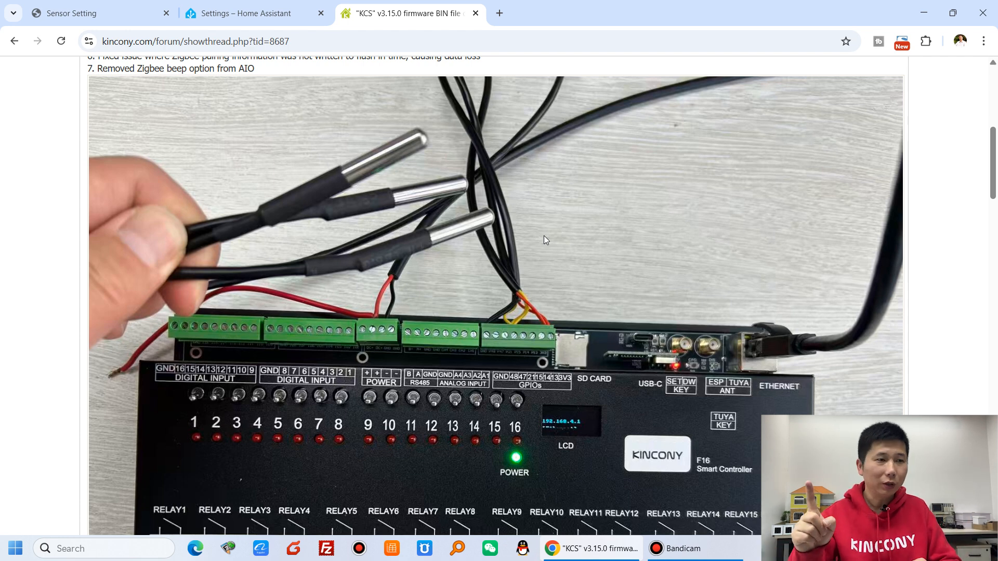
scroll(down, 3)
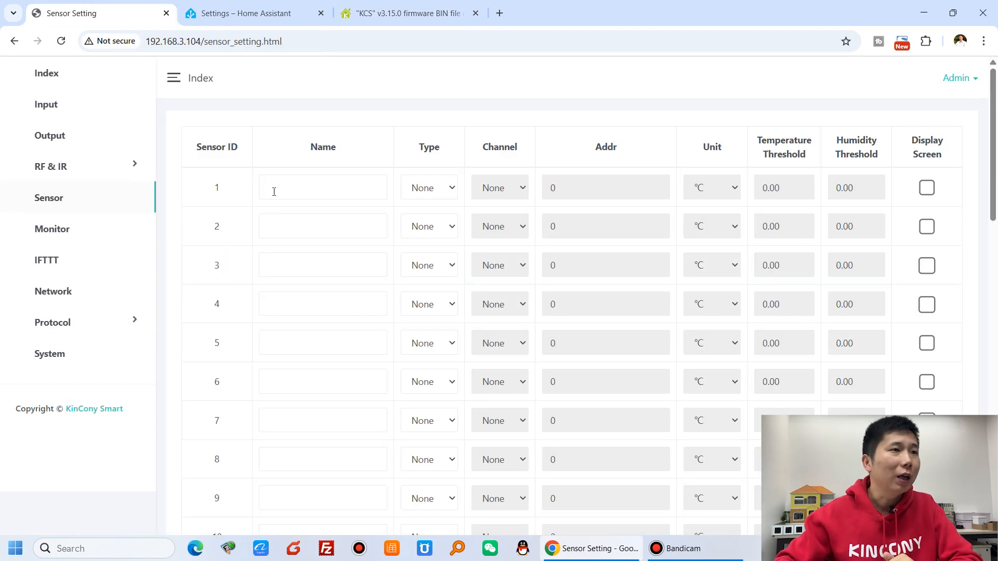
click(412, 14)
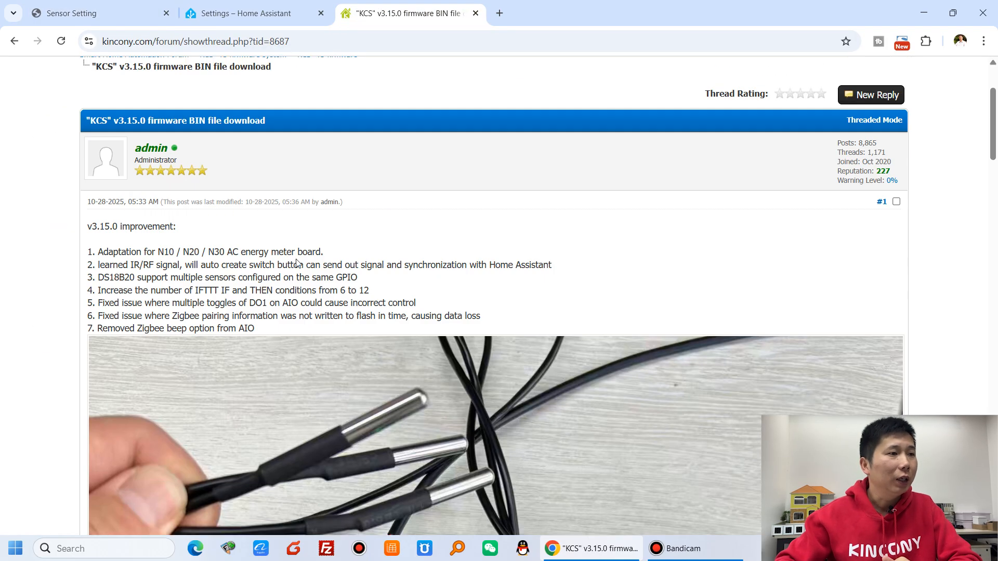
mouse_move(92, 262)
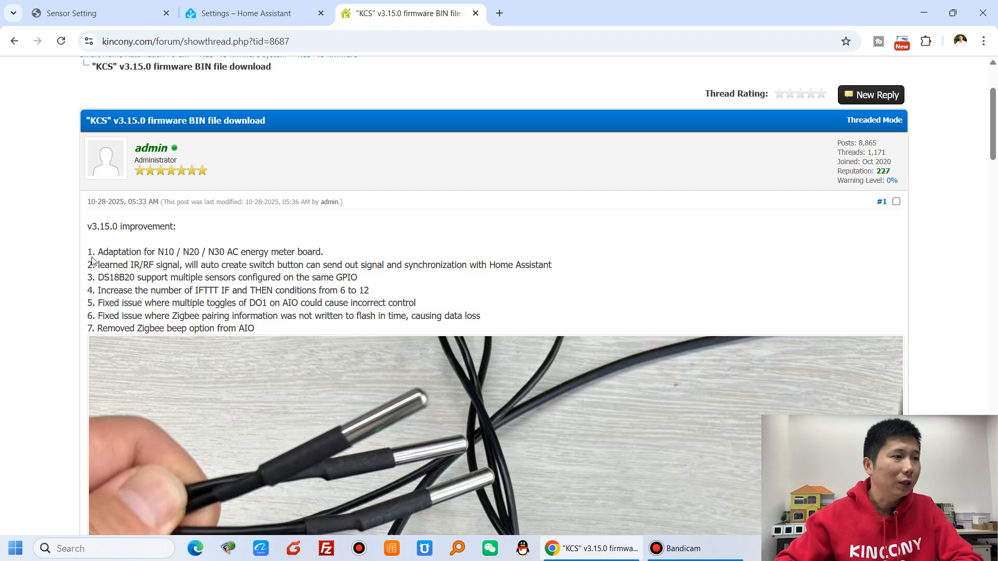
drag(98, 252, 322, 252)
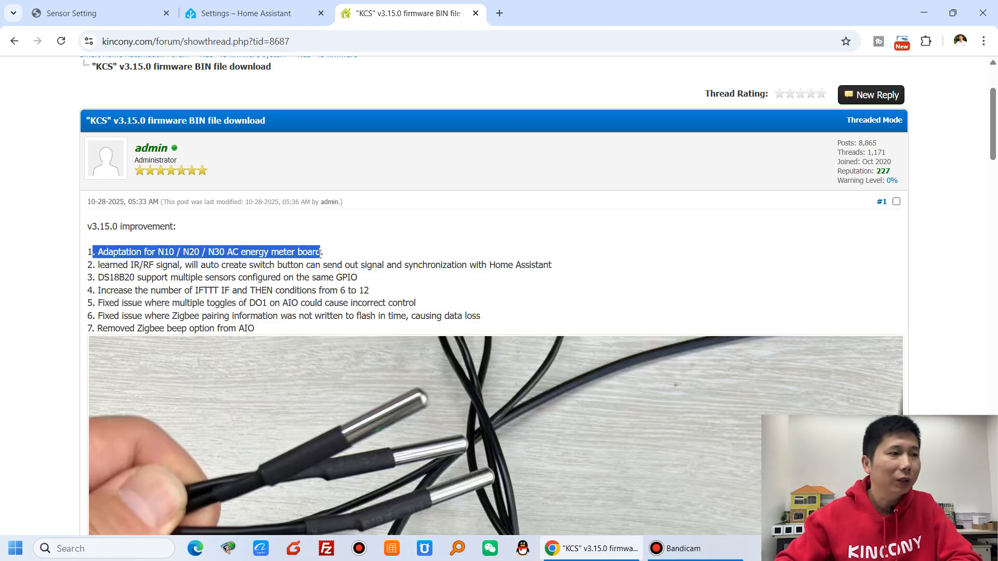
click(159, 251)
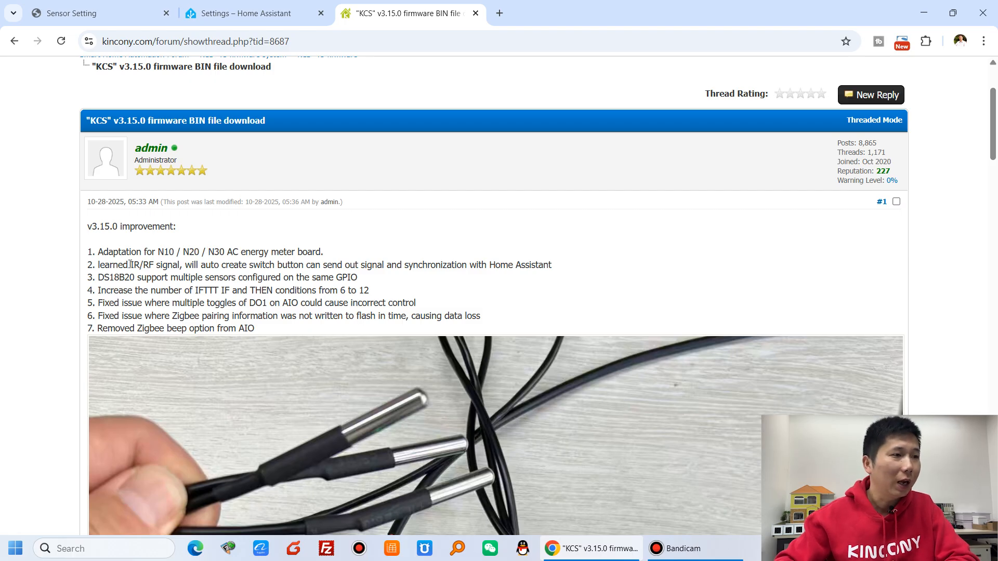
double_click(143, 265)
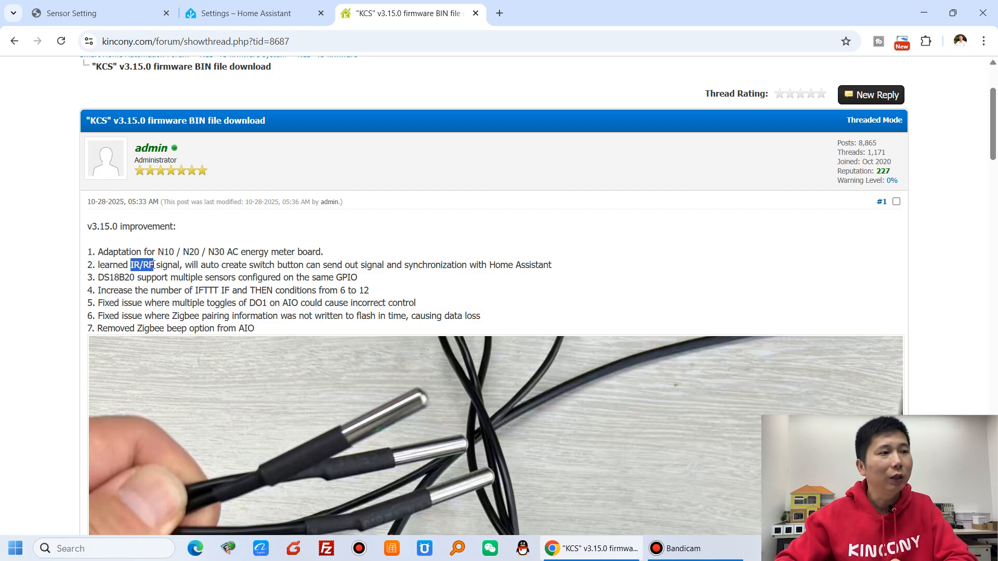
drag(130, 266, 181, 265)
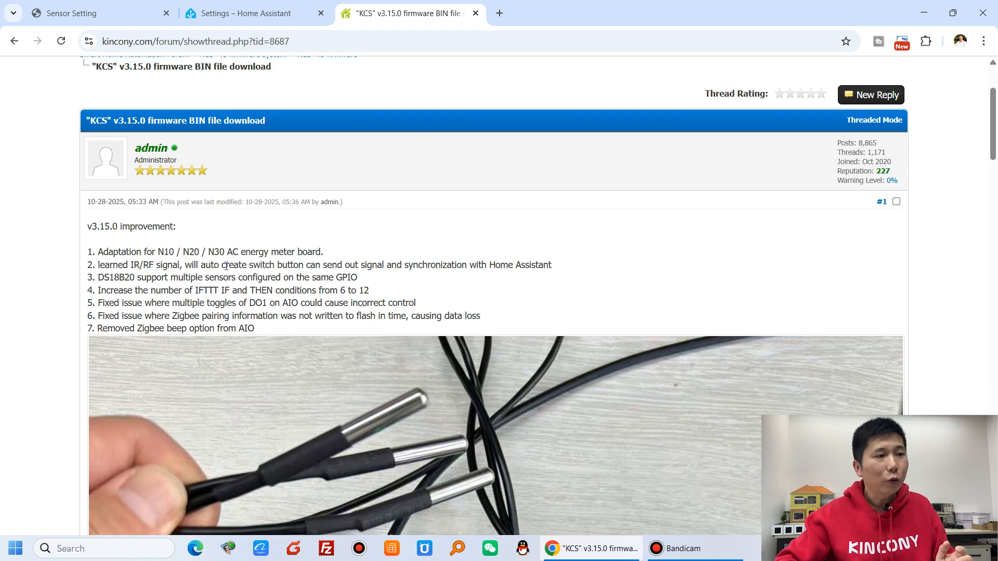
drag(226, 266, 304, 265)
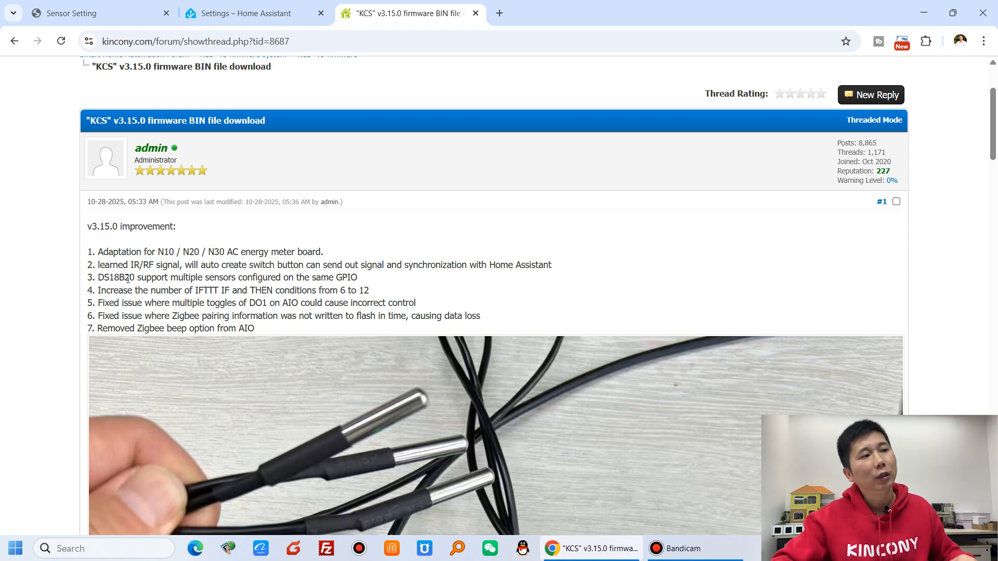
drag(97, 277, 225, 276)
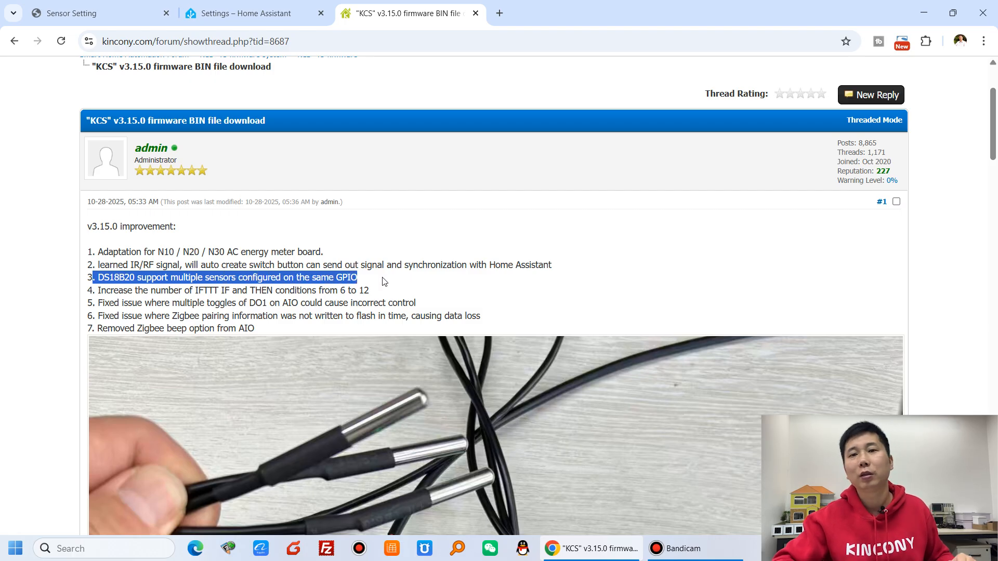
scroll(down, 3)
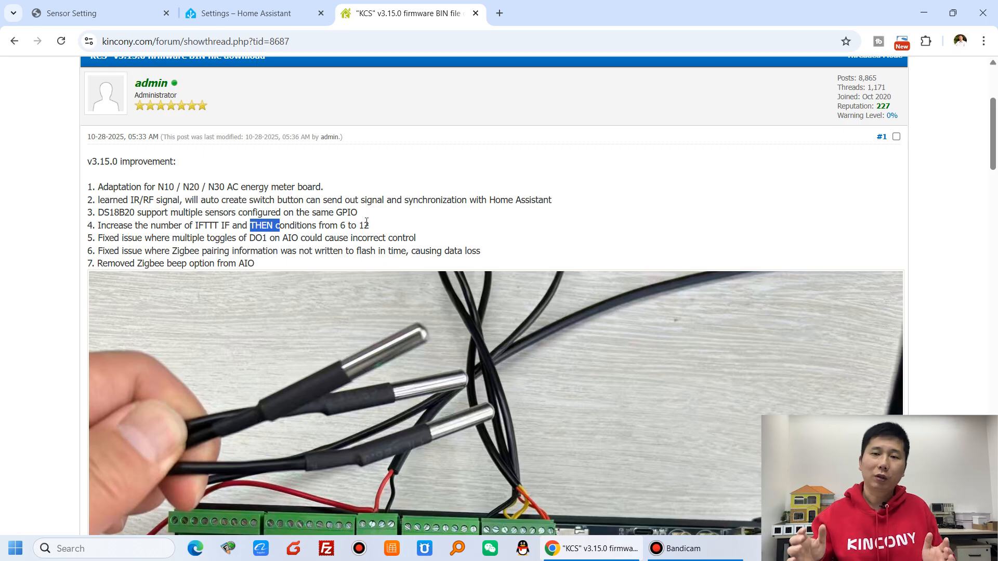
double_click(364, 226)
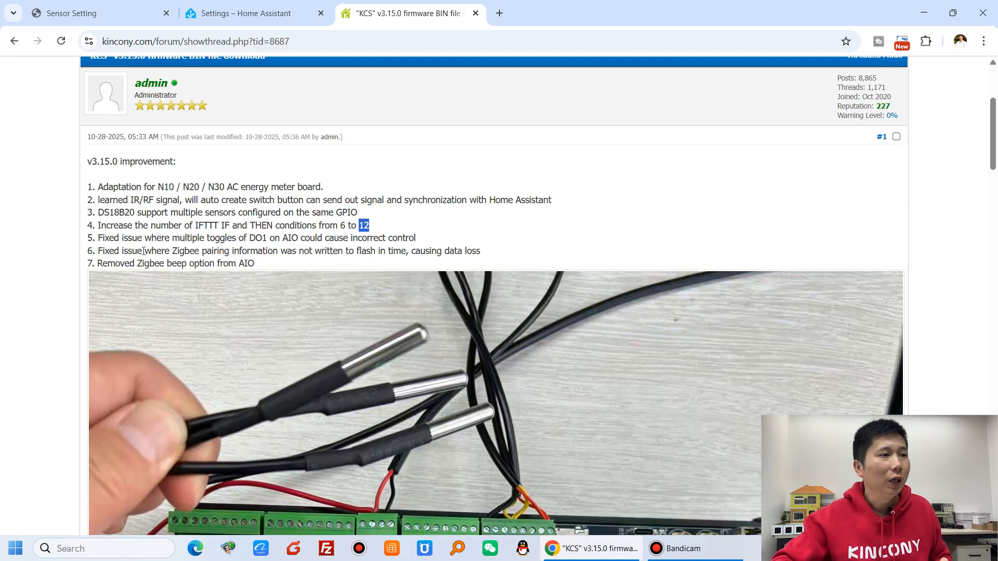
drag(99, 237, 212, 250)
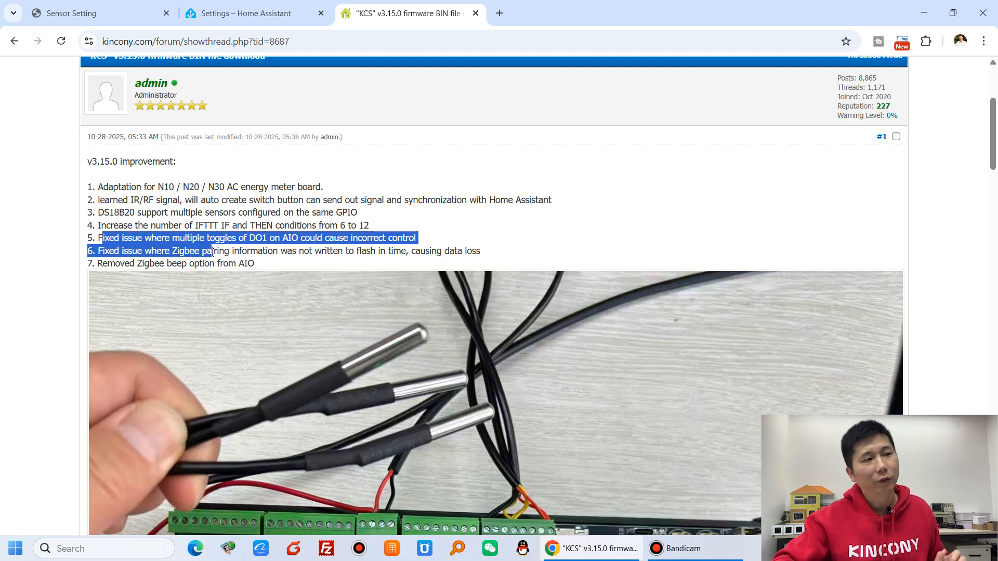
click(261, 257)
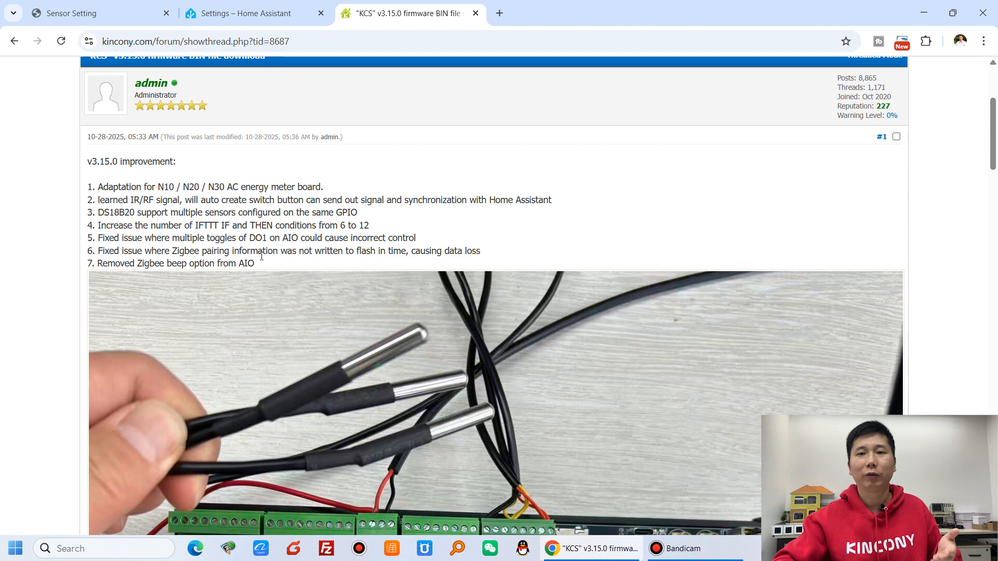
scroll(down, 3)
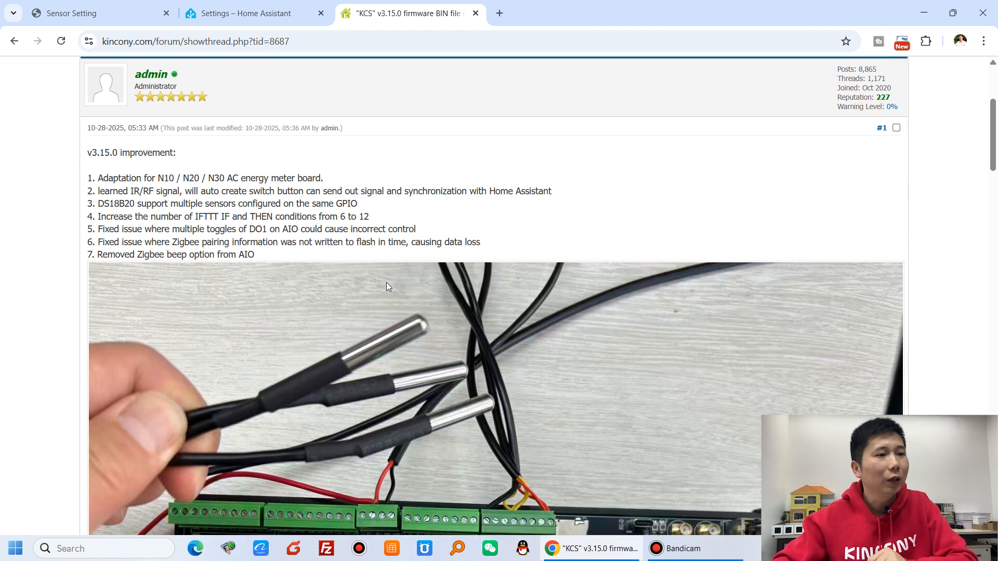
- Scroll the thread to the full photo of three DS18B20 probes on the F16 GPIO terminals
scroll(down, 3)
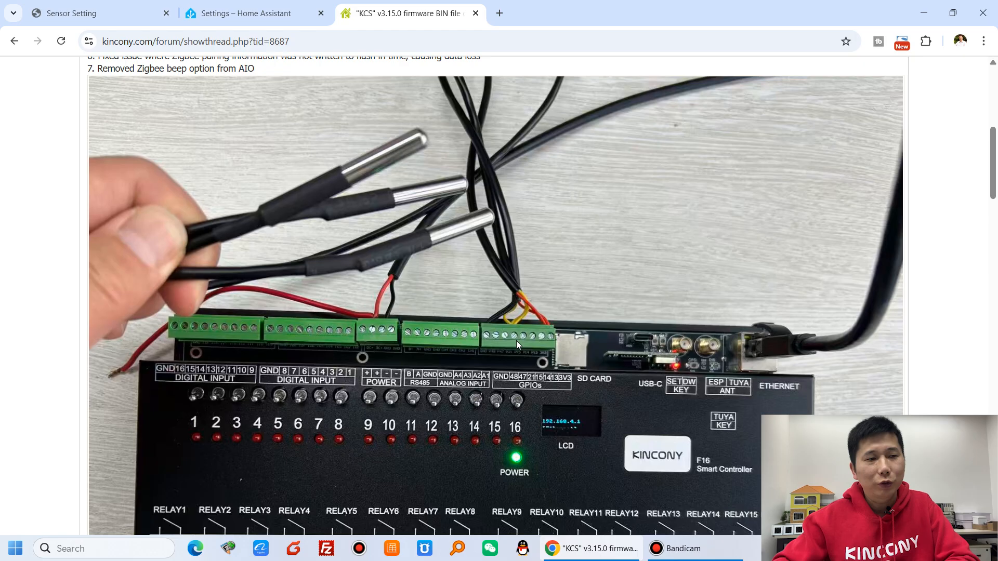
mouse_move(514, 311)
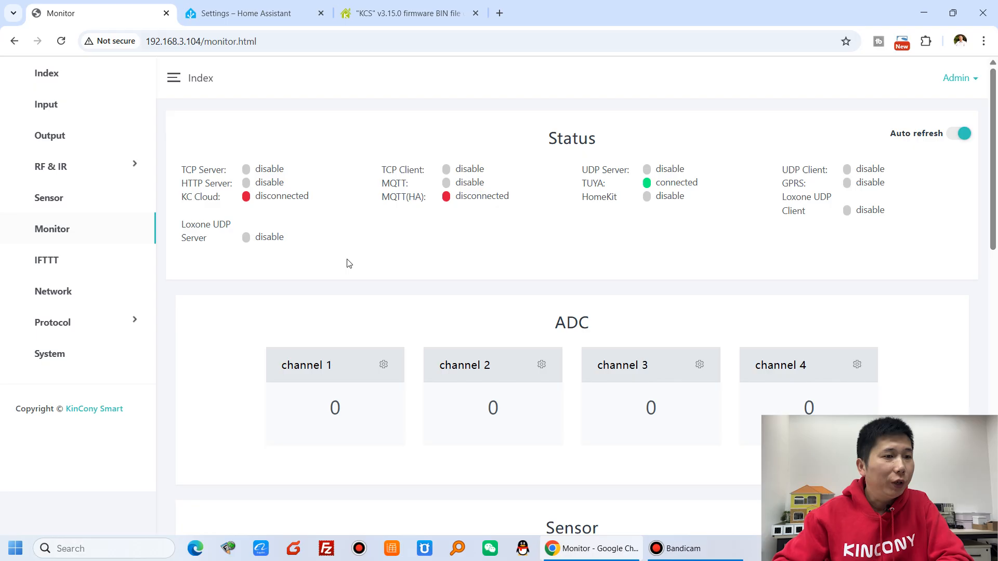
- Review the Monitor page's connection status overview on the controller
scroll(down, 3)
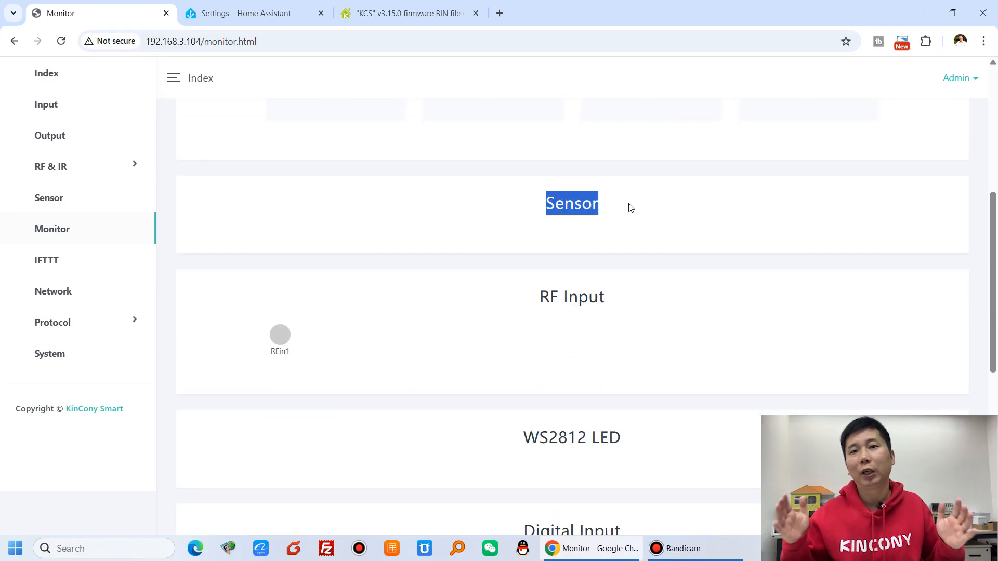
click(619, 211)
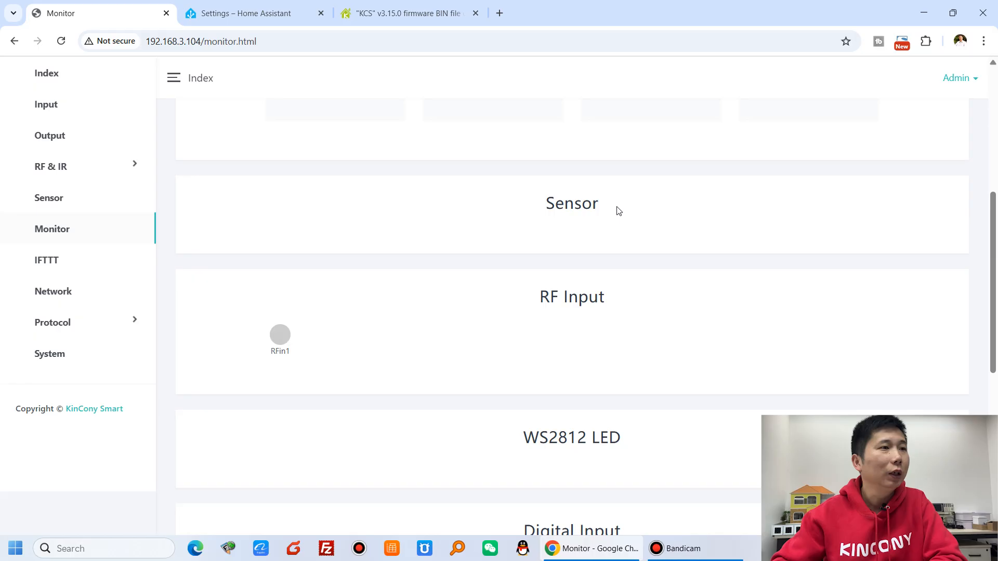
scroll(up, 3)
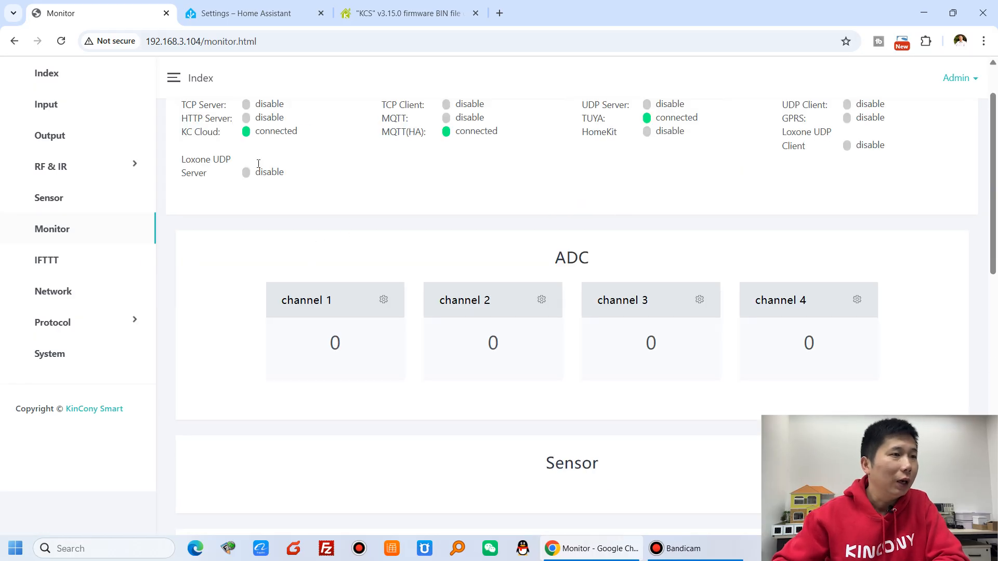
double_click(200, 131)
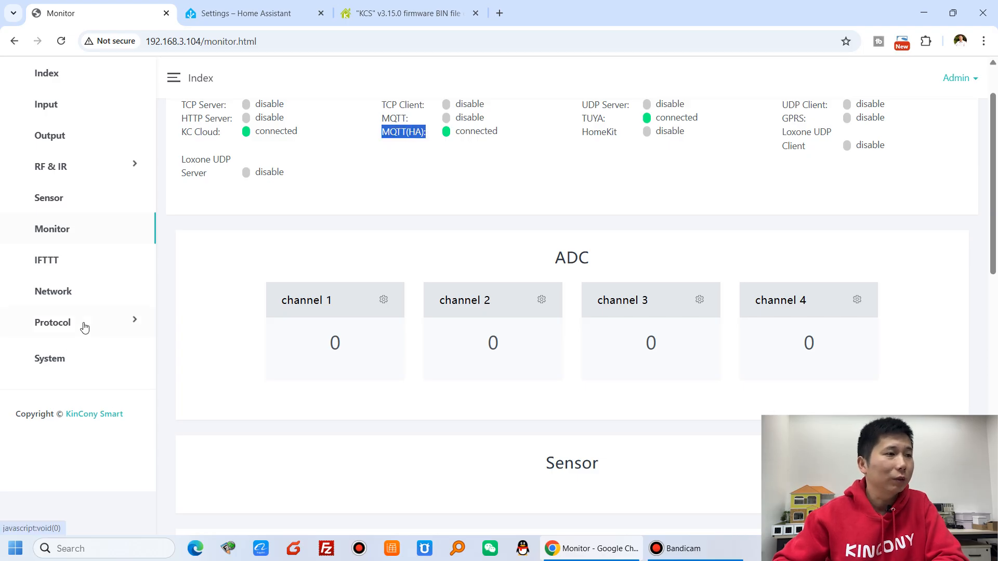
- Show the Protocol General settings with MQTT for Home Assistant, then switch to Home Assistant
click(52, 322)
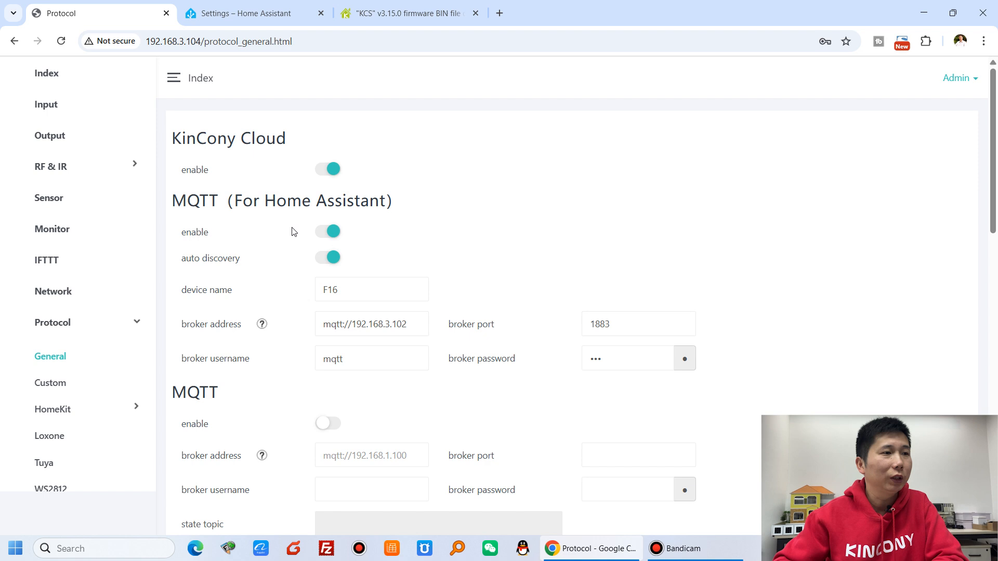
double_click(310, 201)
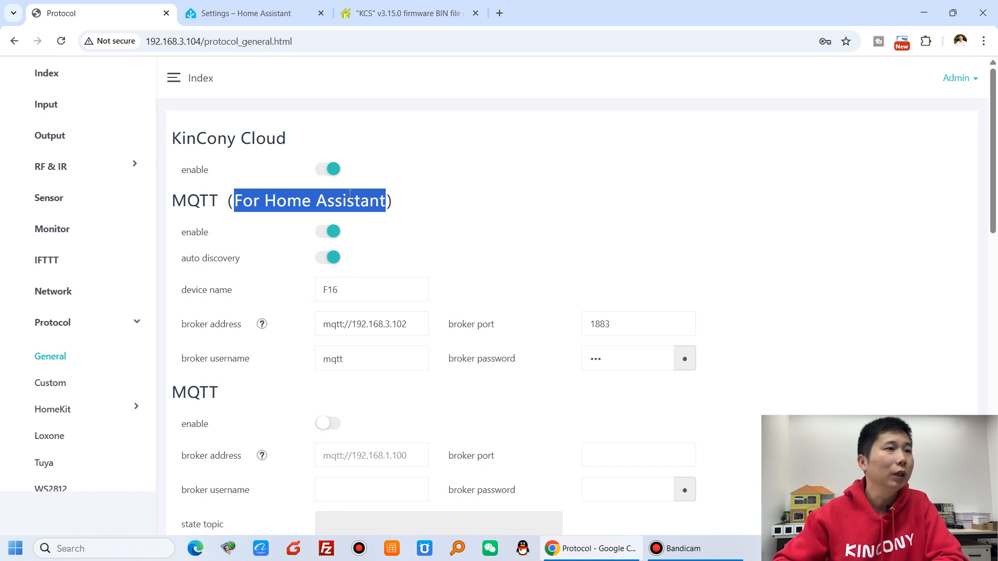
click(243, 14)
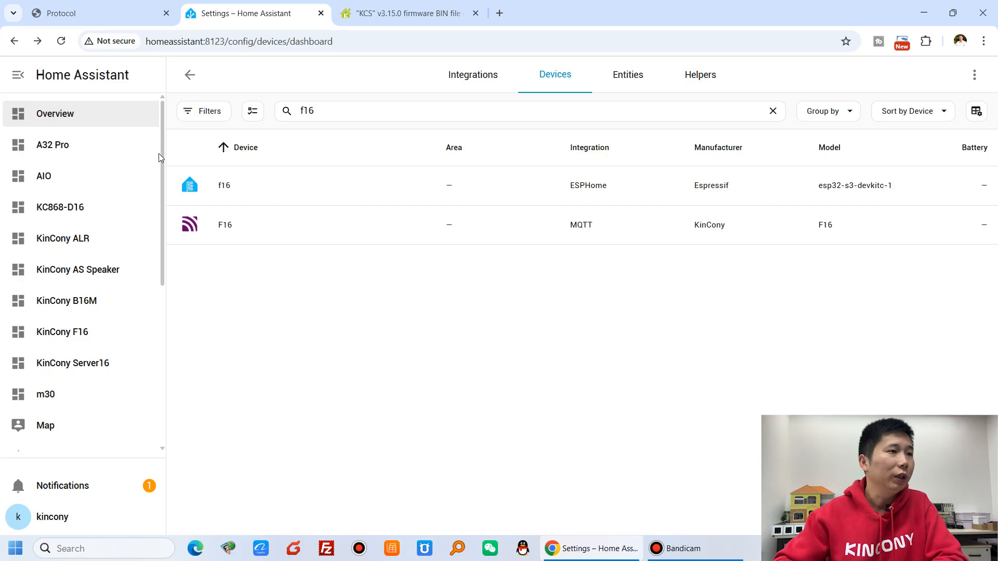
- View the F16 MQTT device in Home Assistant, toggle a relay output and browse its controls and sensors
click(224, 224)
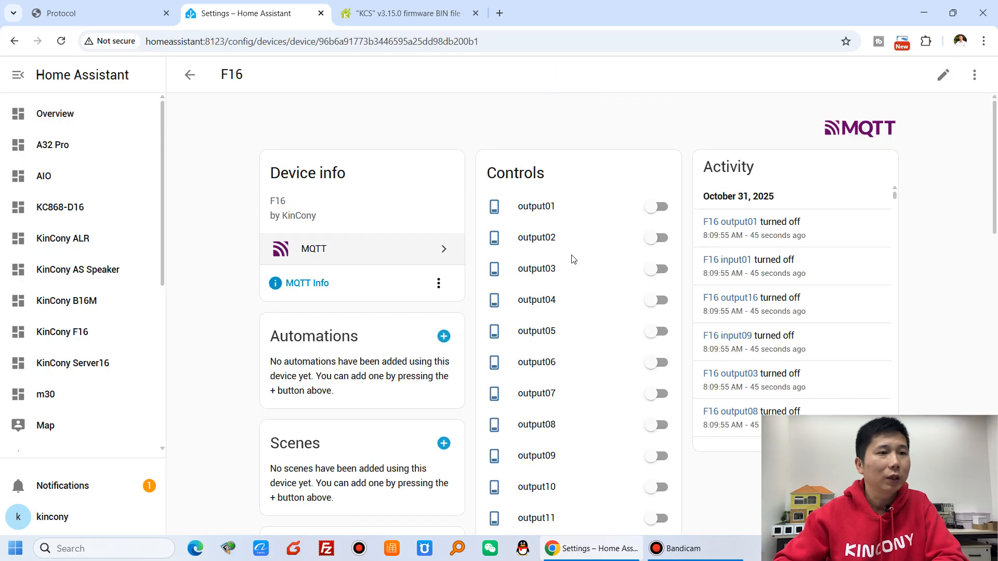
click(656, 268)
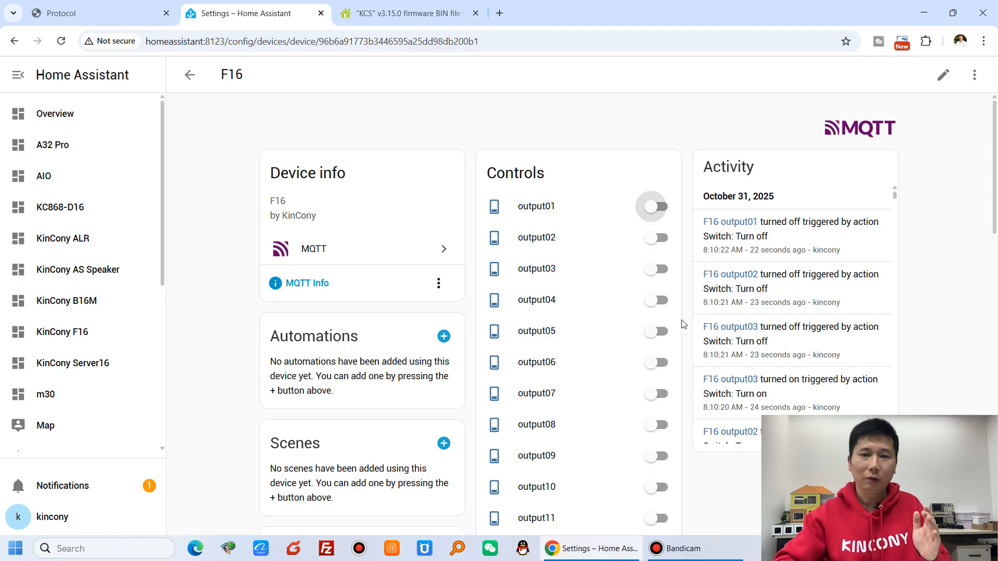
scroll(down, 3)
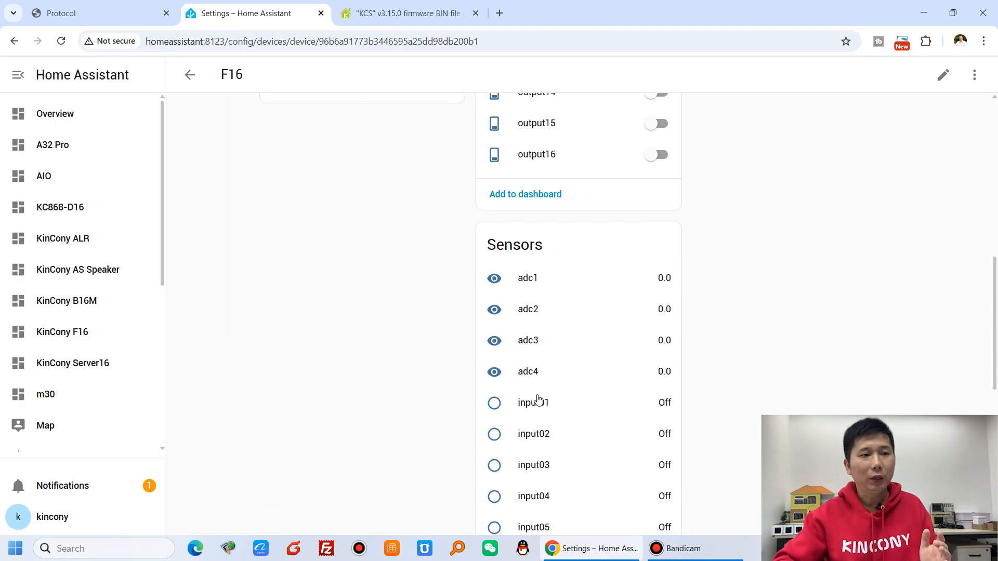
scroll(down, 3)
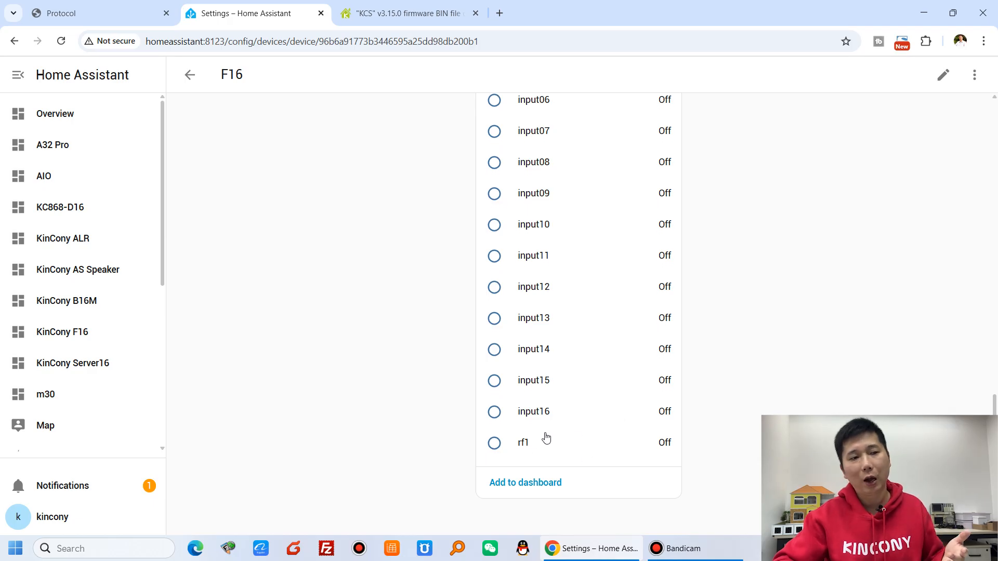
mouse_move(618, 446)
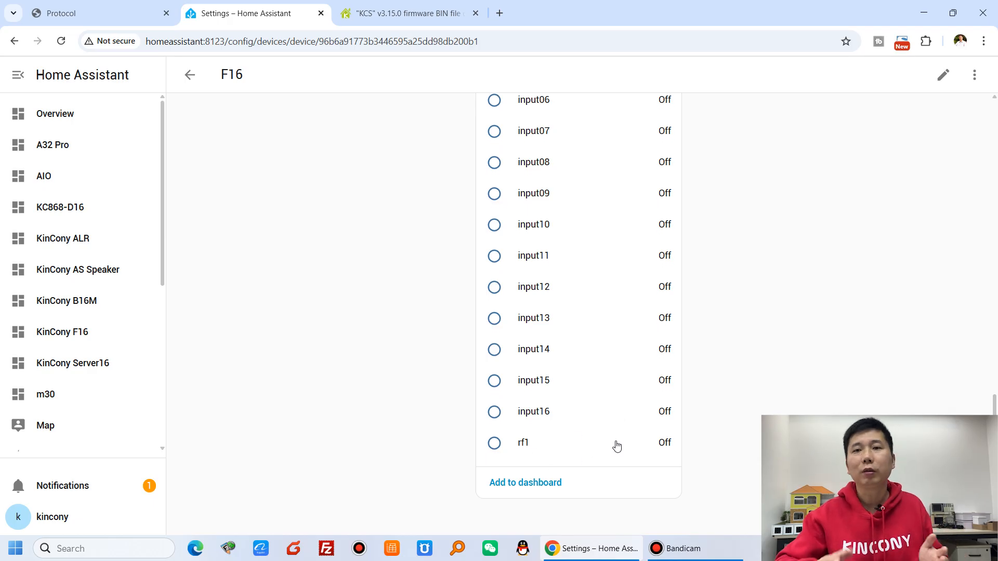
mouse_move(604, 454)
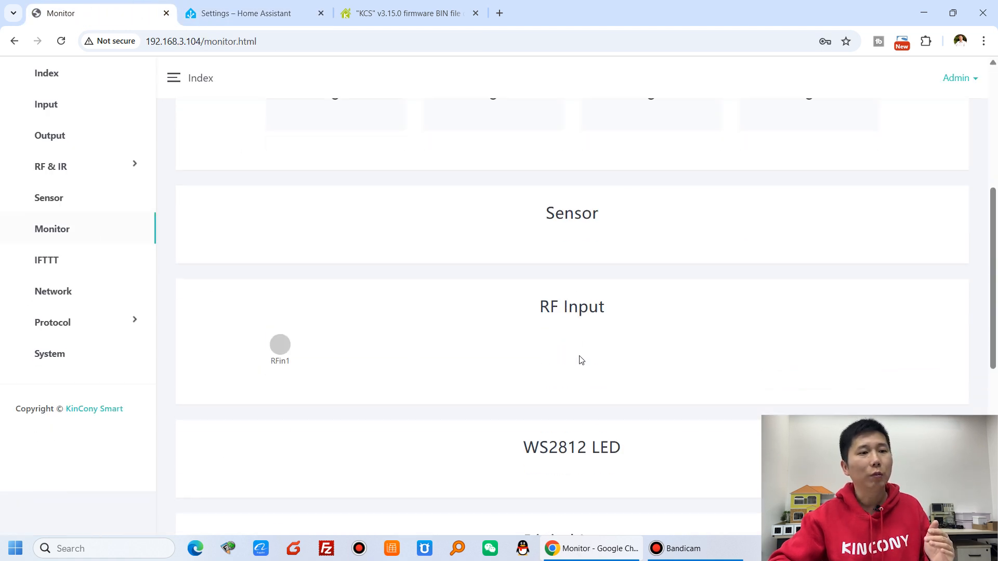
- On the Sensor page, set t1 to DS18B20 type on channel 21
scroll(down, 3)
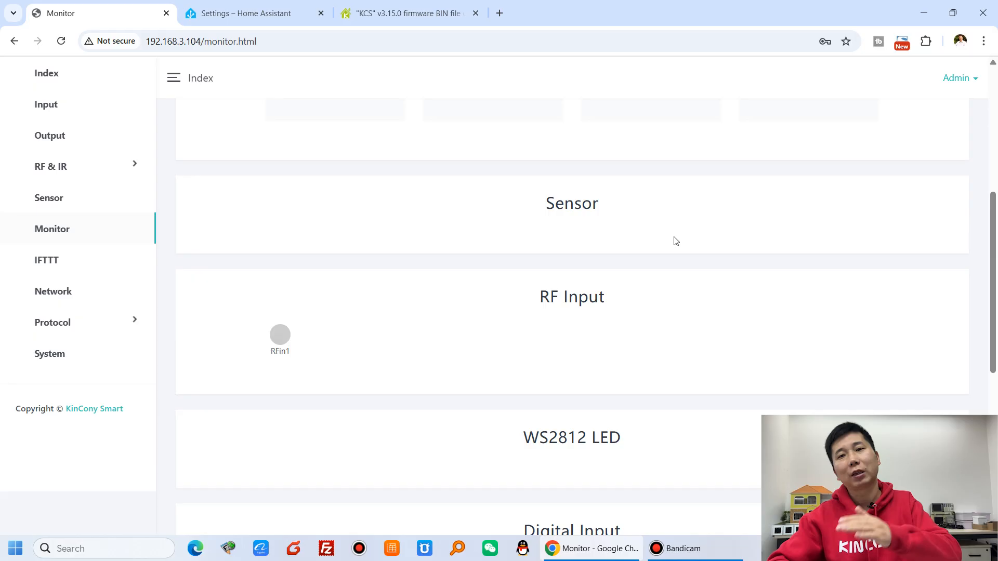
scroll(up, 3)
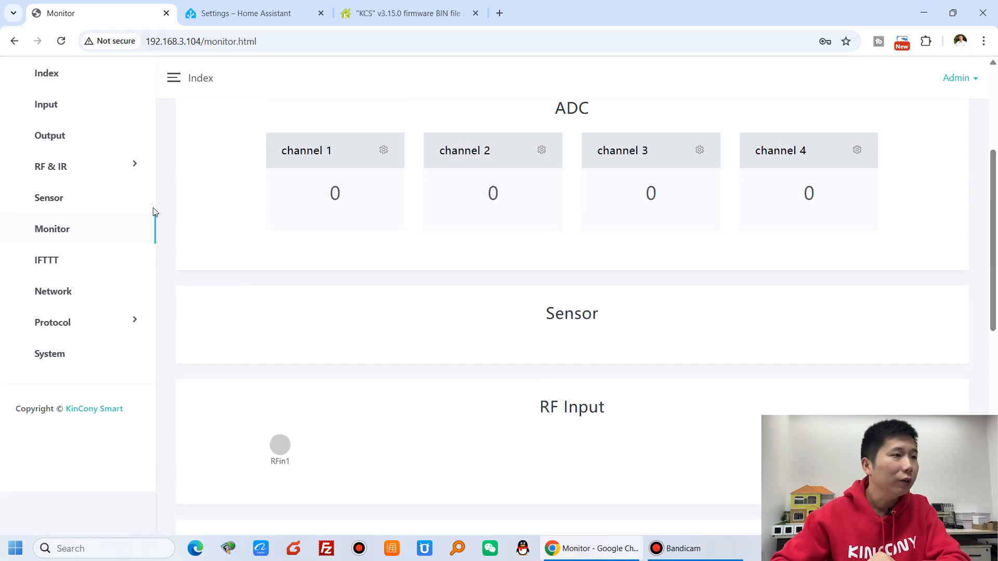
click(48, 198)
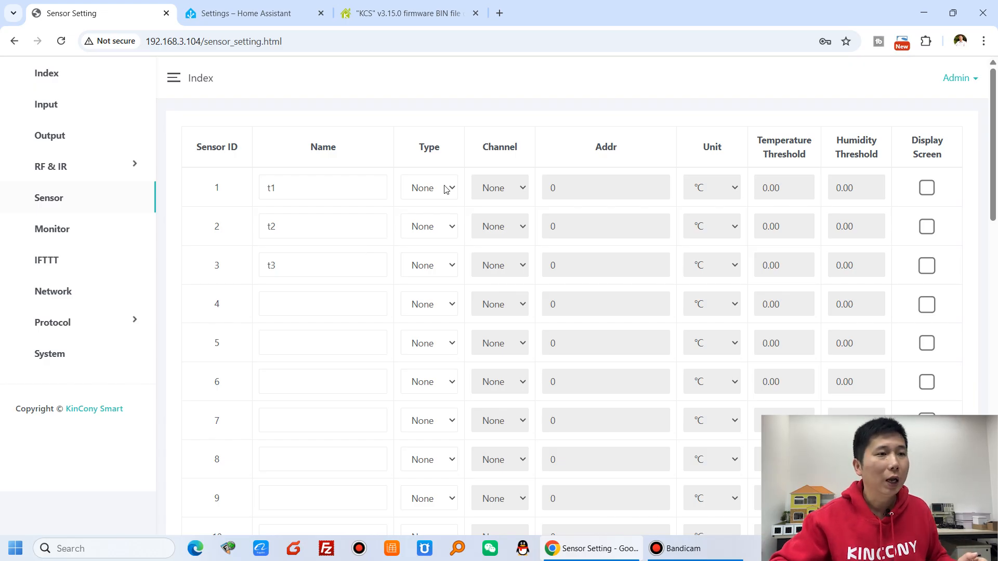
click(428, 187)
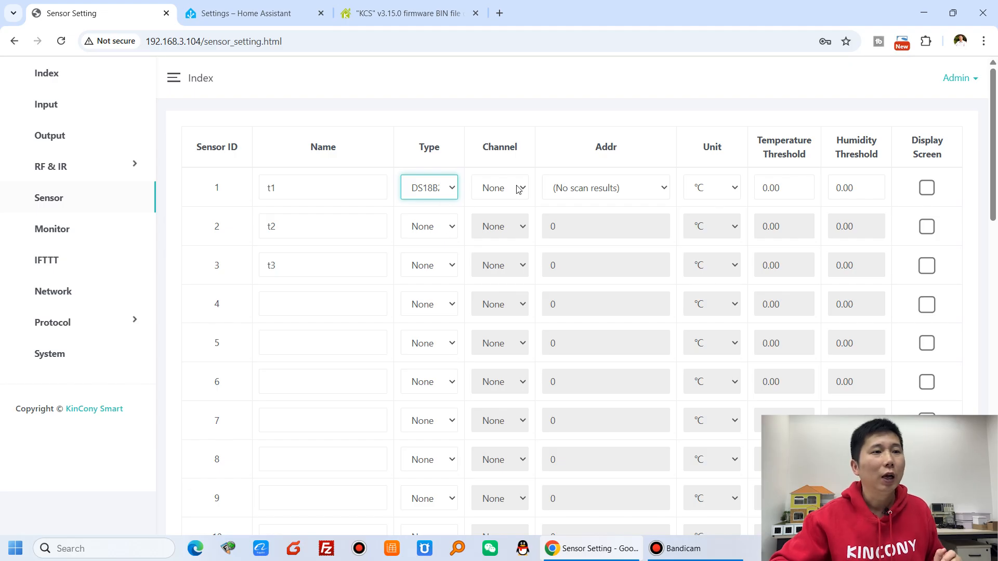
click(500, 187)
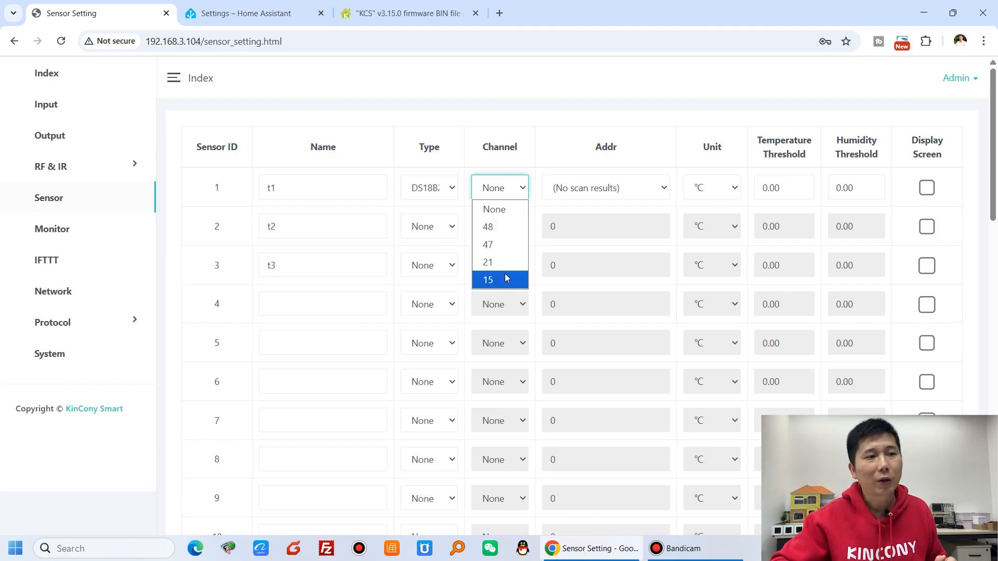
click(488, 262)
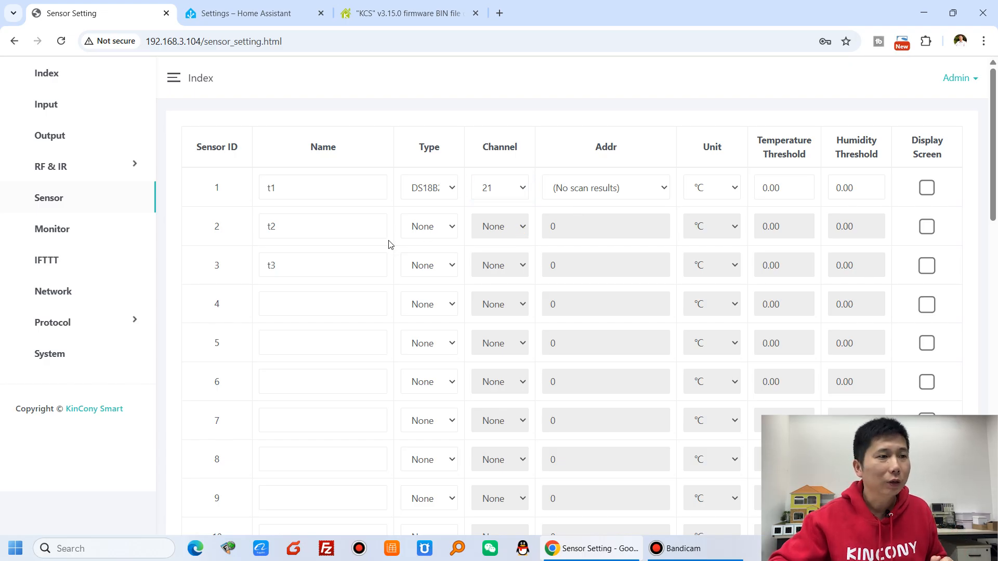
- Set t2 and t3 to DS18B20 type, assigning channel 21
click(428, 227)
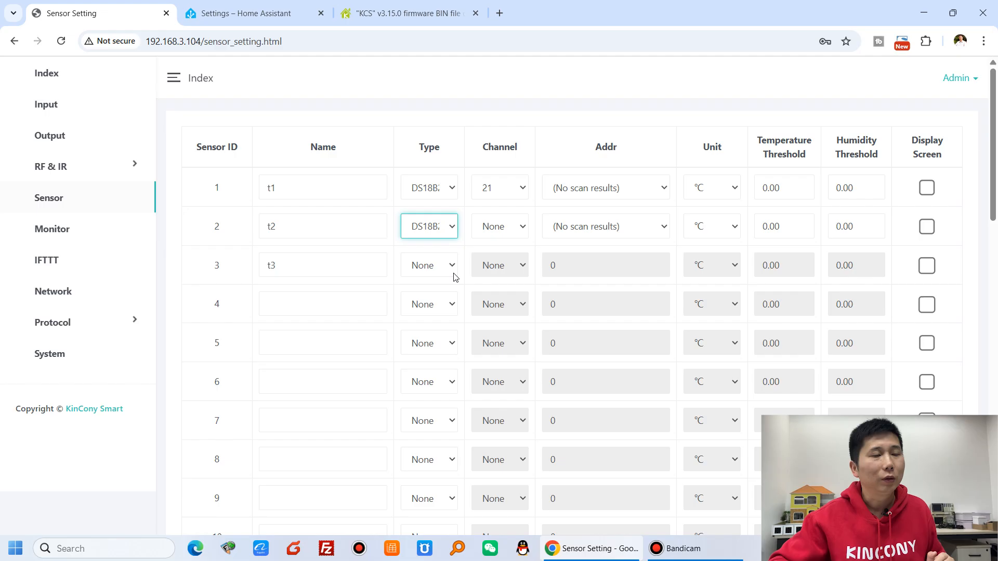
click(428, 265)
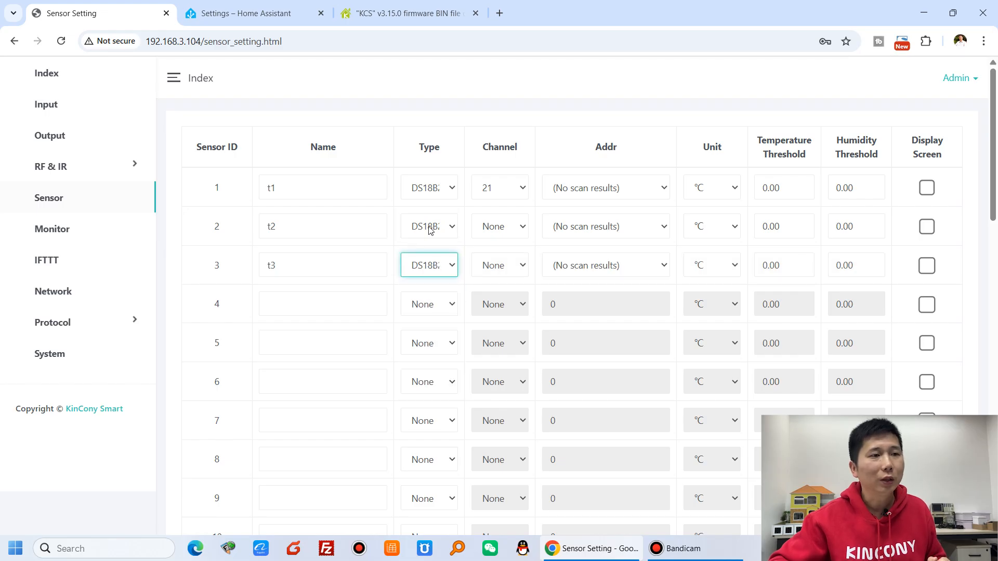
click(499, 226)
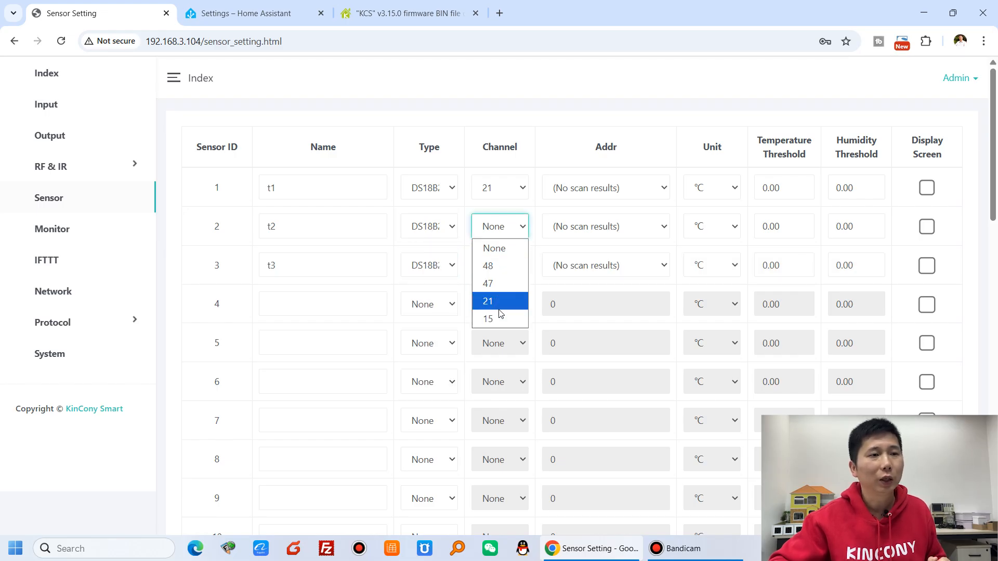
click(488, 301)
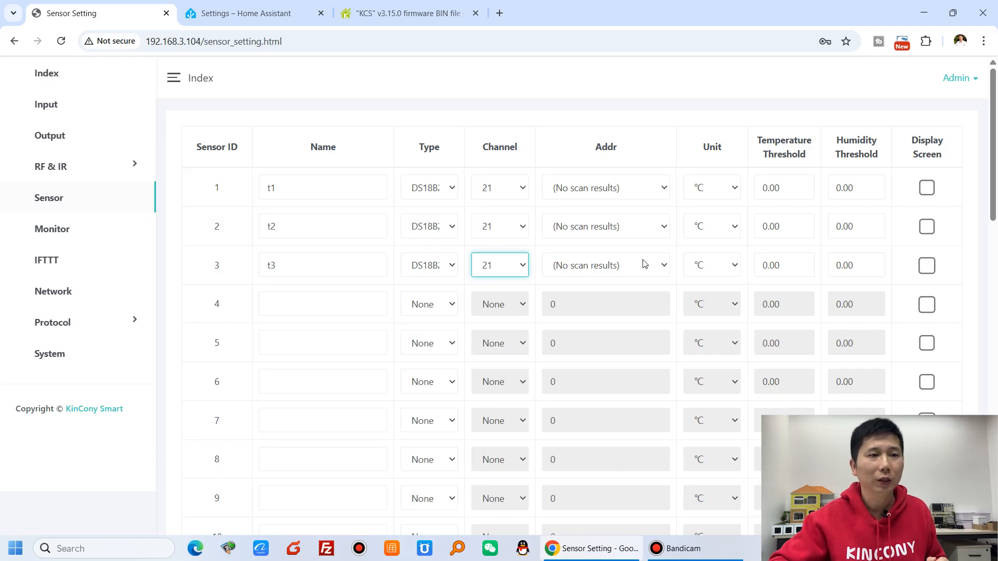
scroll(down, 3)
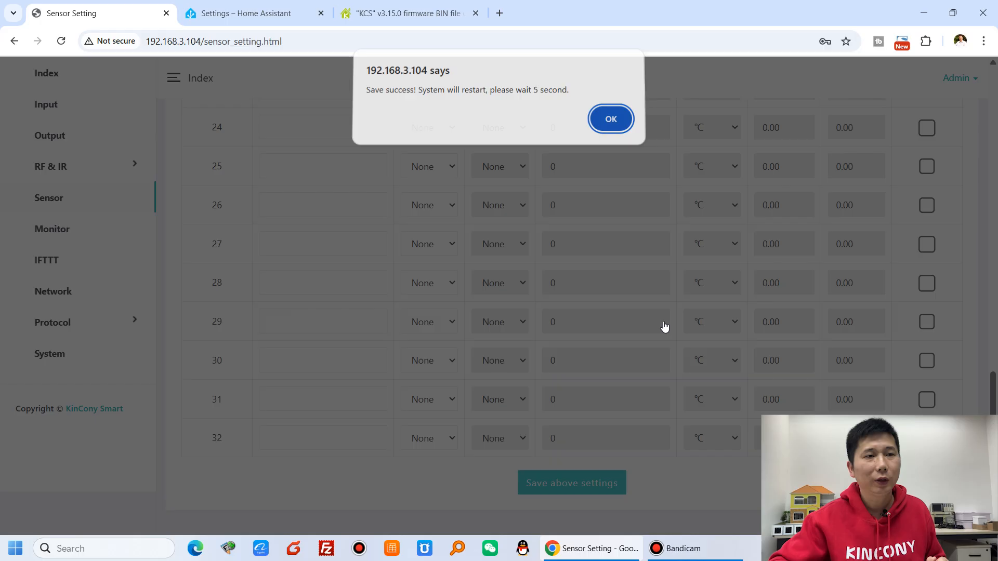
- Acknowledge the 'Save success' alert so the controller restarts with the sensor settings
click(612, 119)
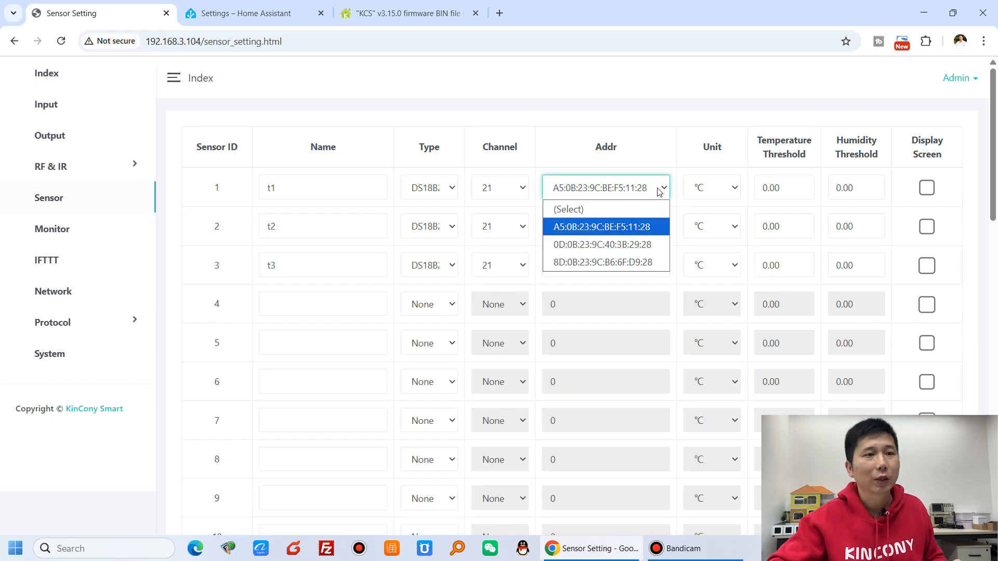
- Assign distinct scanned addresses to t1–t3, giving t3 address 8D:0B:23:9C:B6:6F:D9:28
click(600, 226)
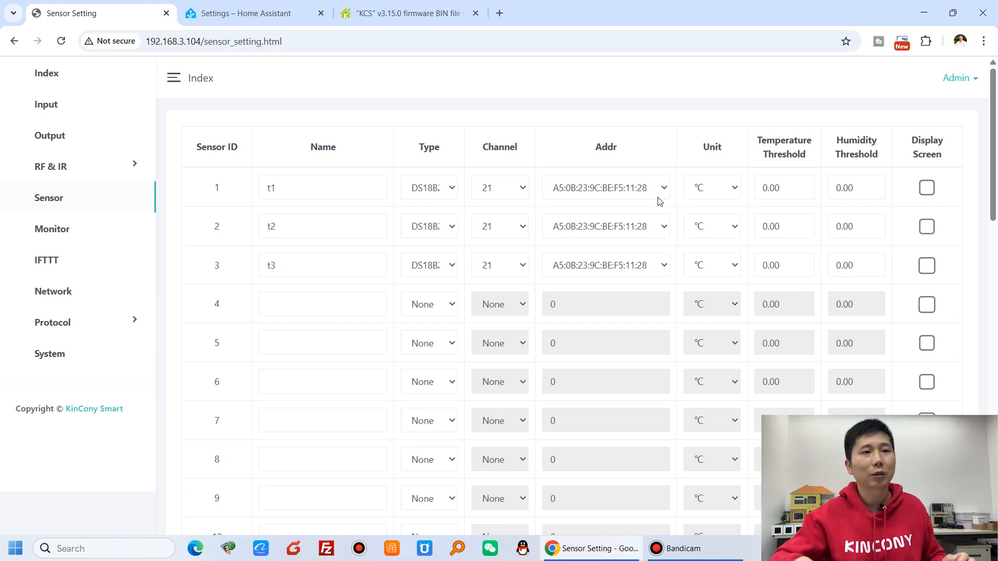
click(605, 187)
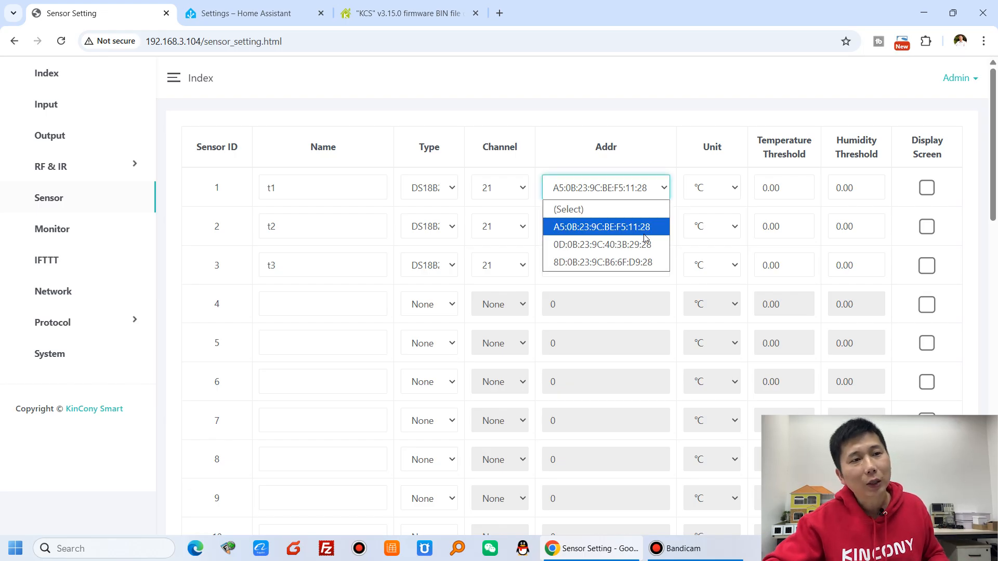
click(605, 226)
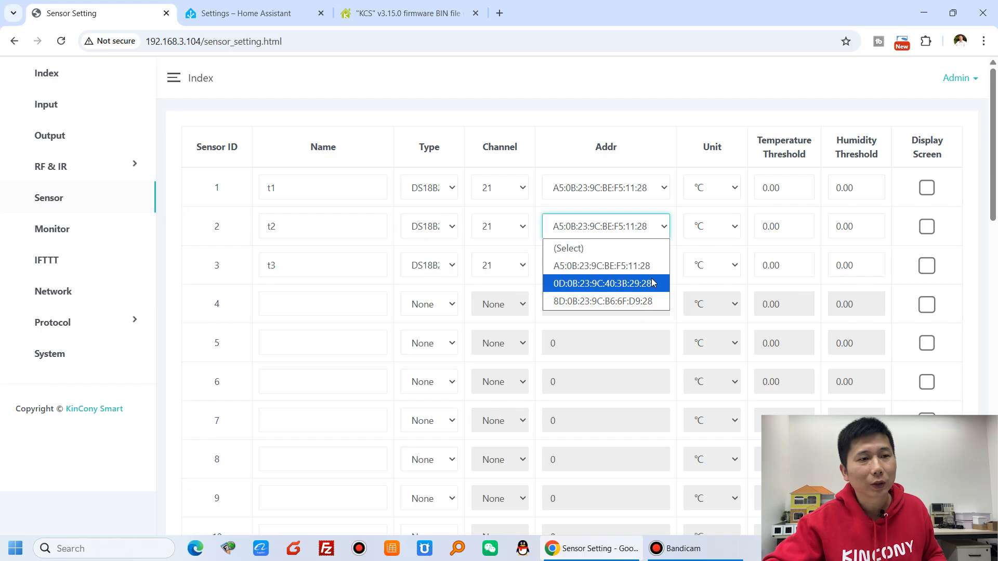
click(606, 187)
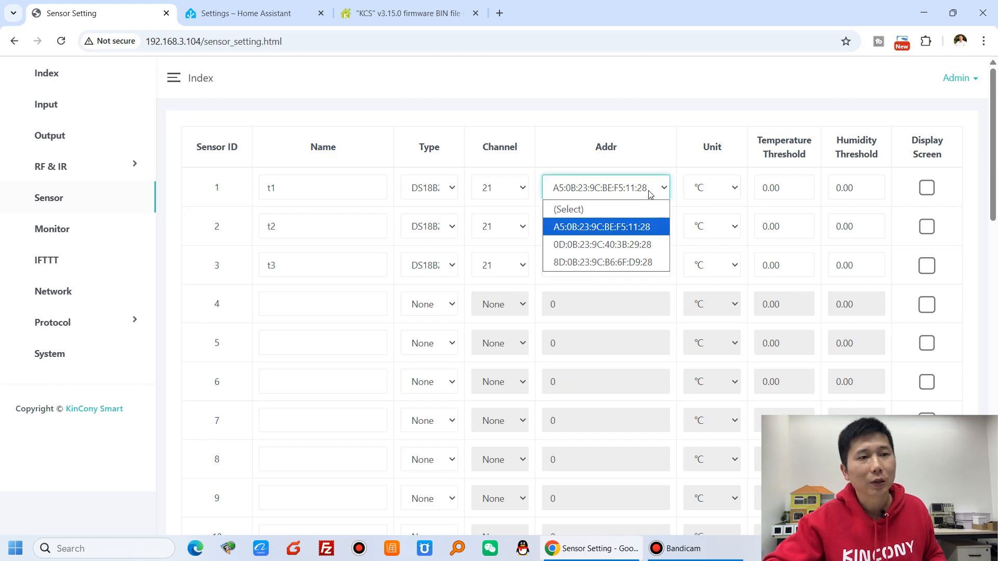
click(601, 227)
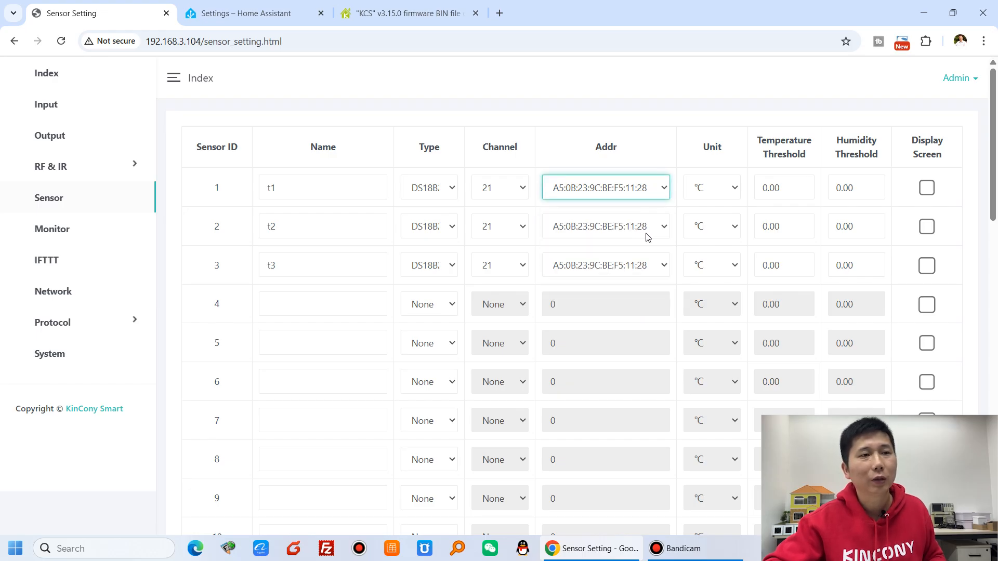
click(605, 266)
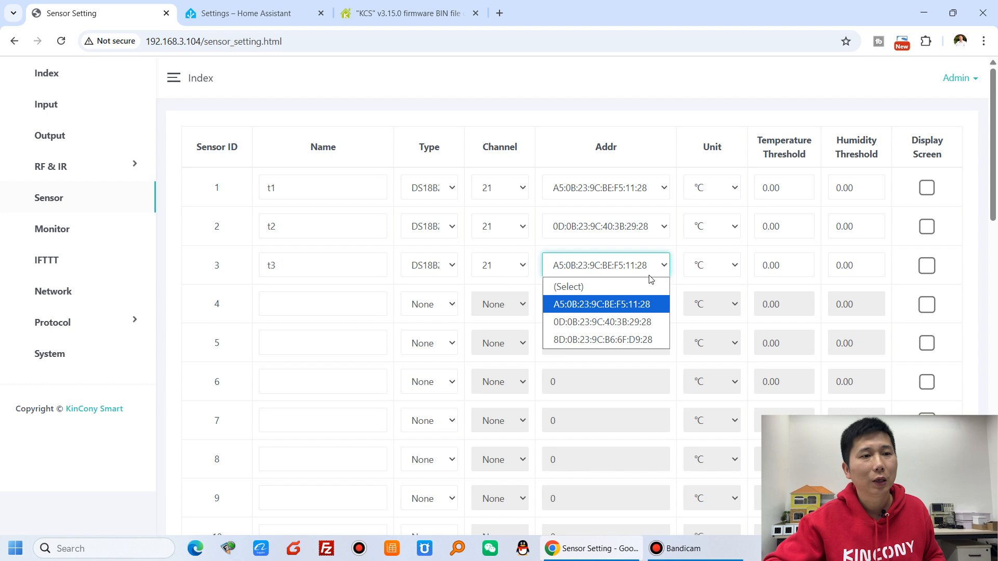
click(605, 339)
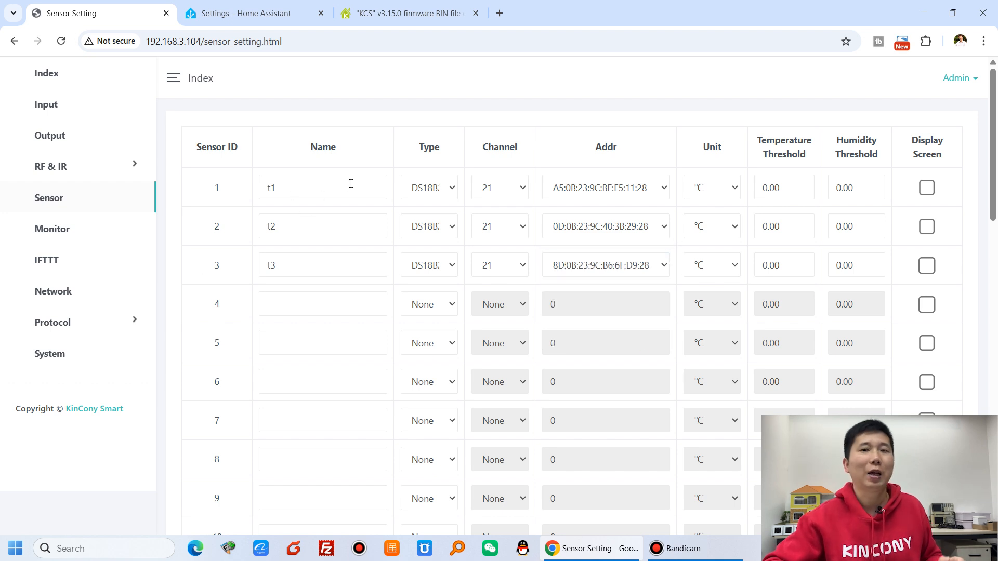
mouse_move(393, 189)
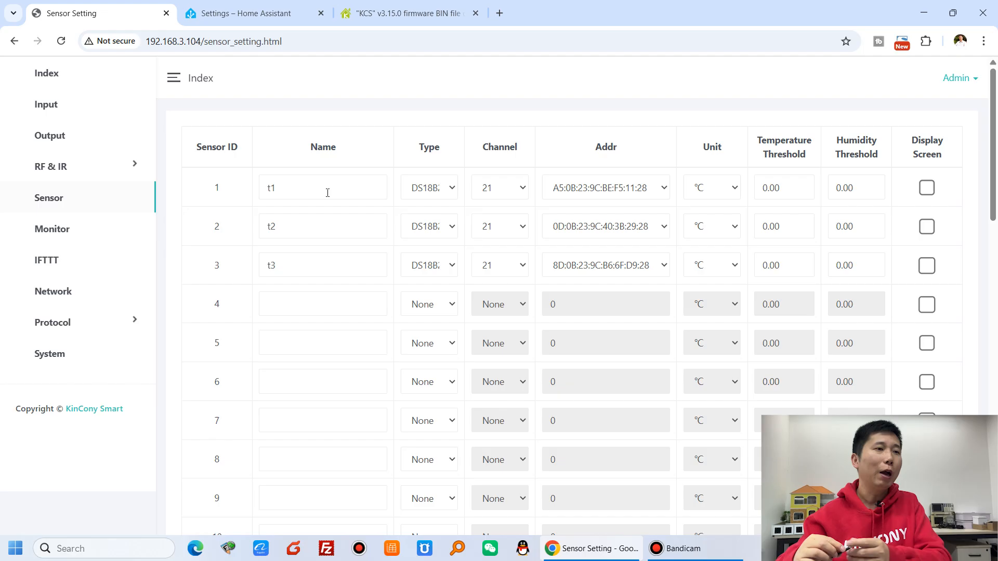
- Toggle the Display Screen option for sensor 1 on and back off
click(322, 187)
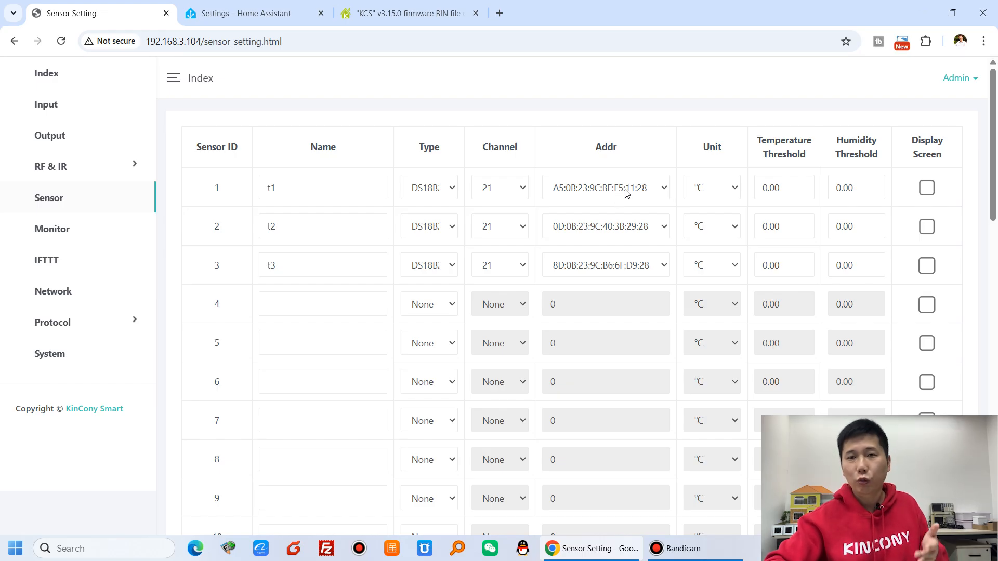
mouse_move(648, 154)
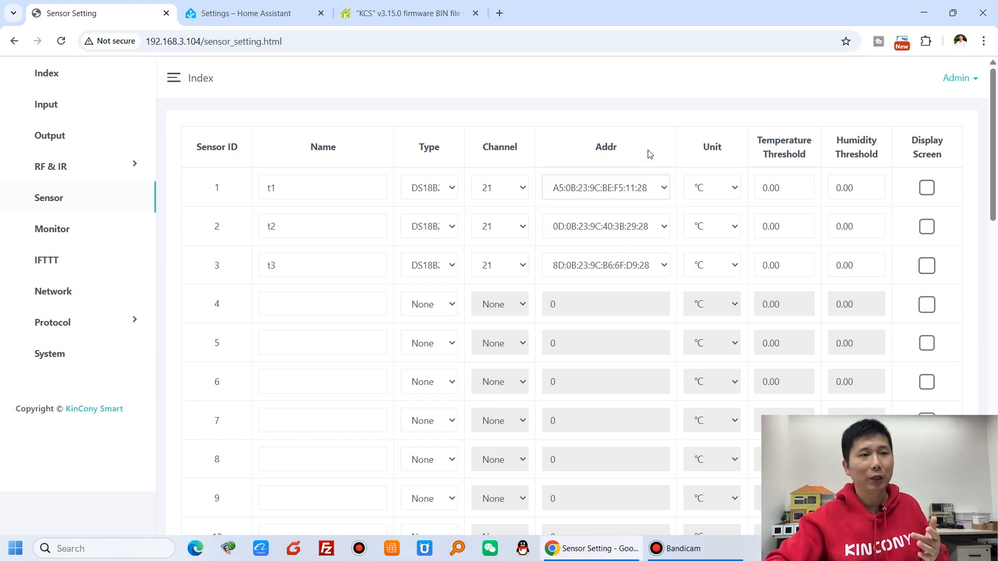
scroll(down, 3)
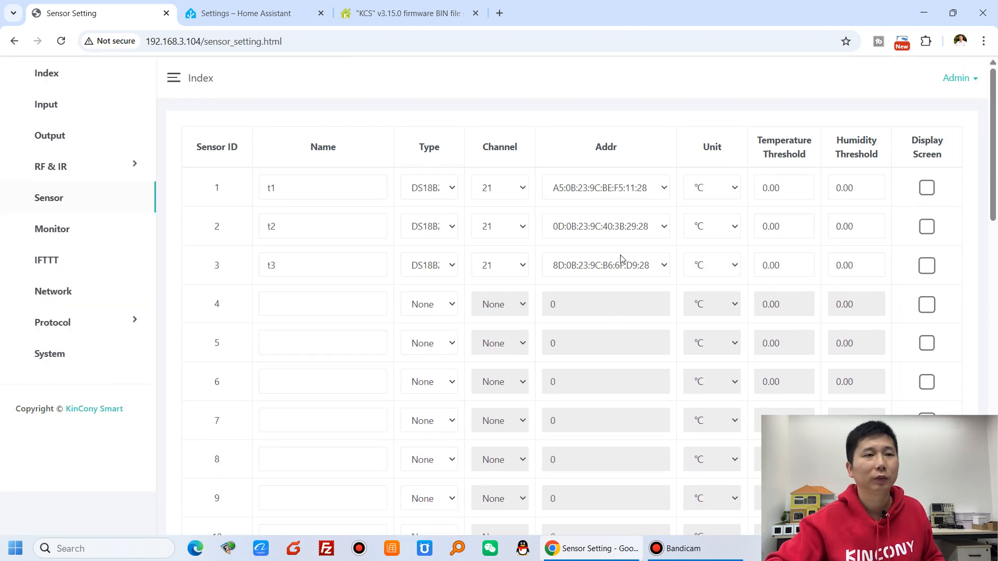
mouse_move(936, 167)
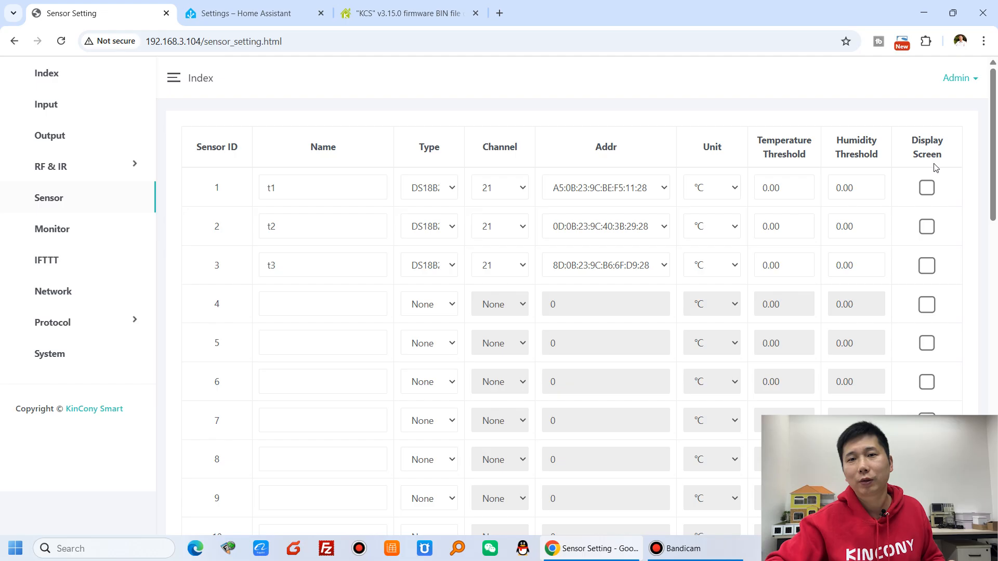
click(927, 187)
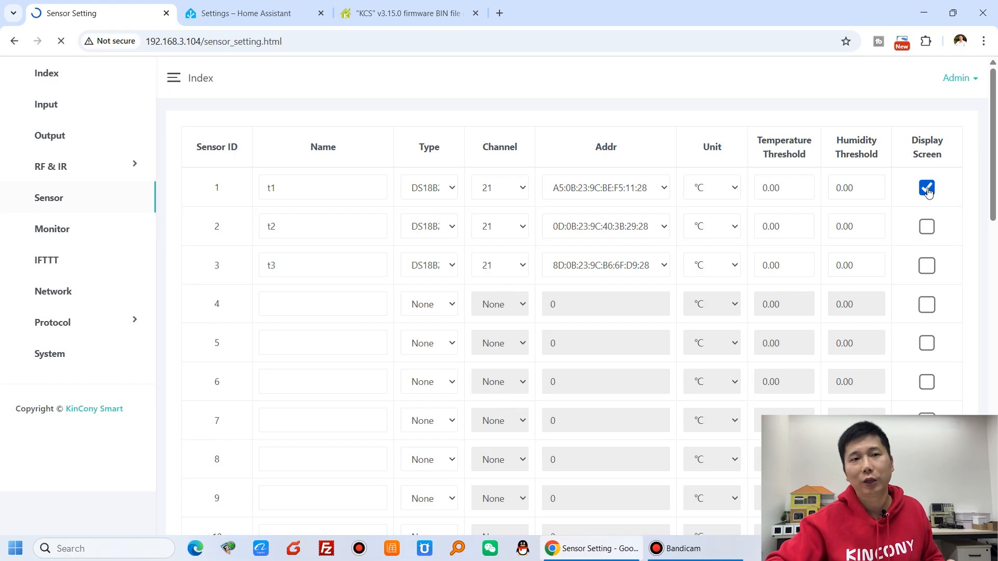
click(927, 188)
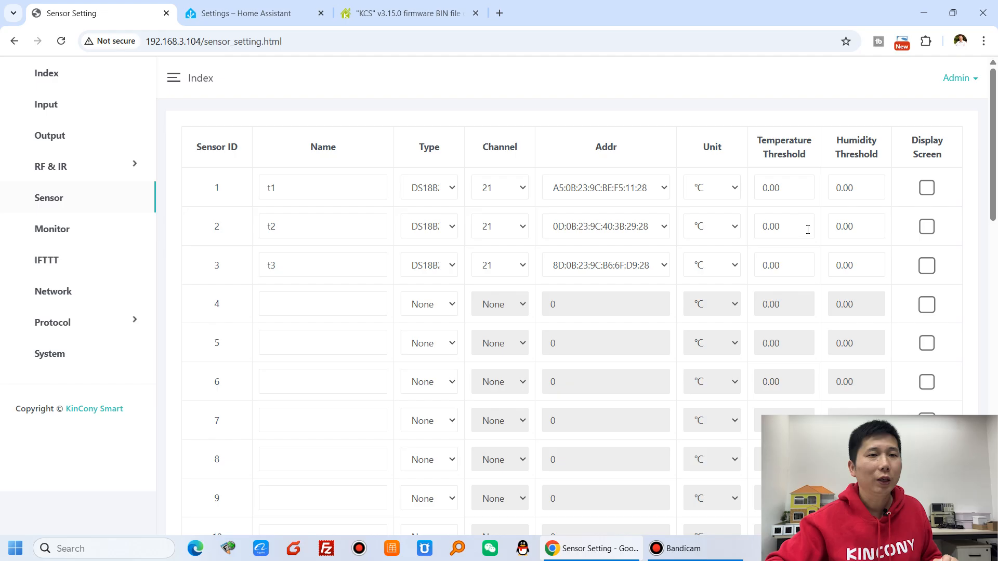
mouse_move(89, 232)
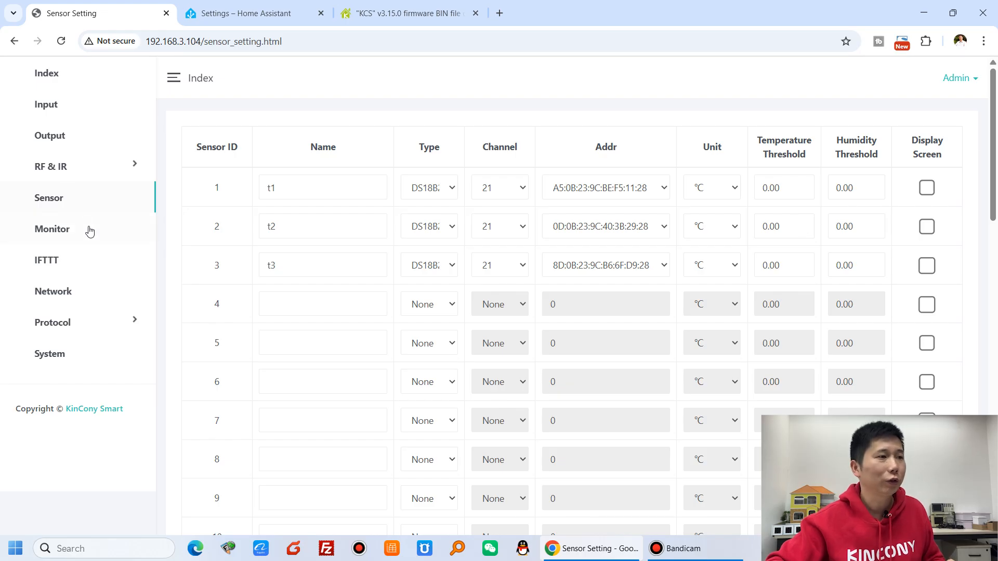
- Watch the live t1–t3 temperatures in the Monitor page's Sensor section
click(52, 229)
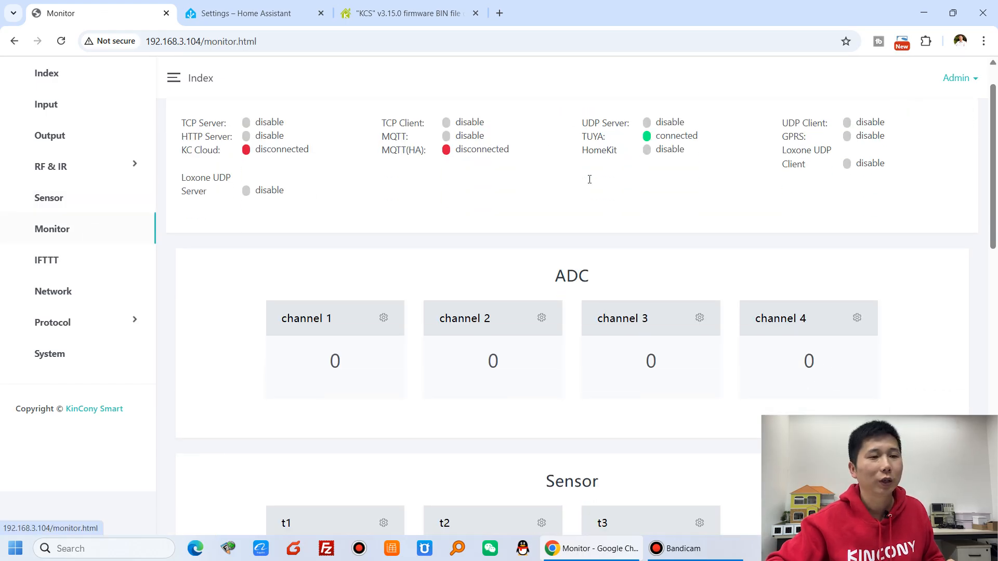
scroll(down, 3)
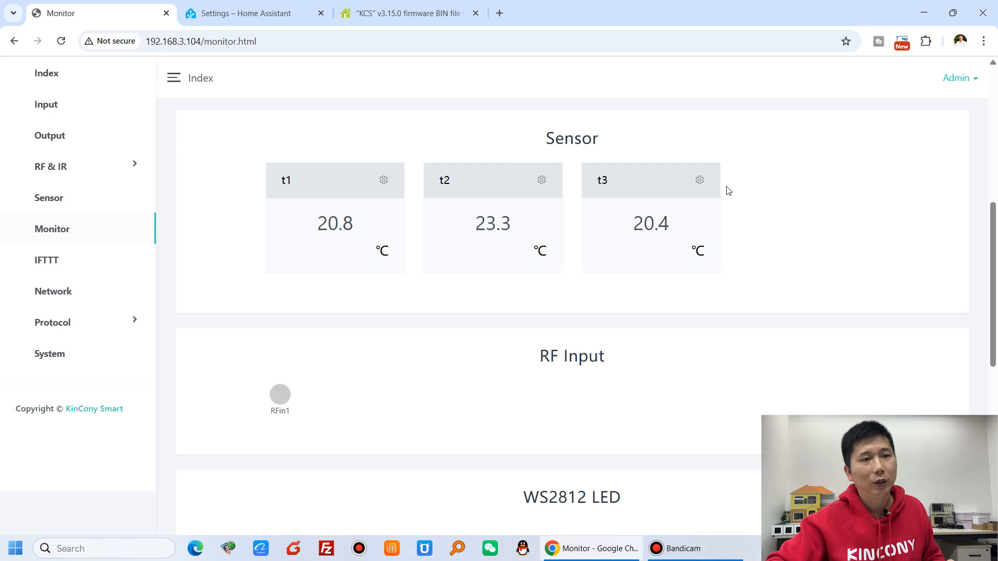
mouse_move(414, 298)
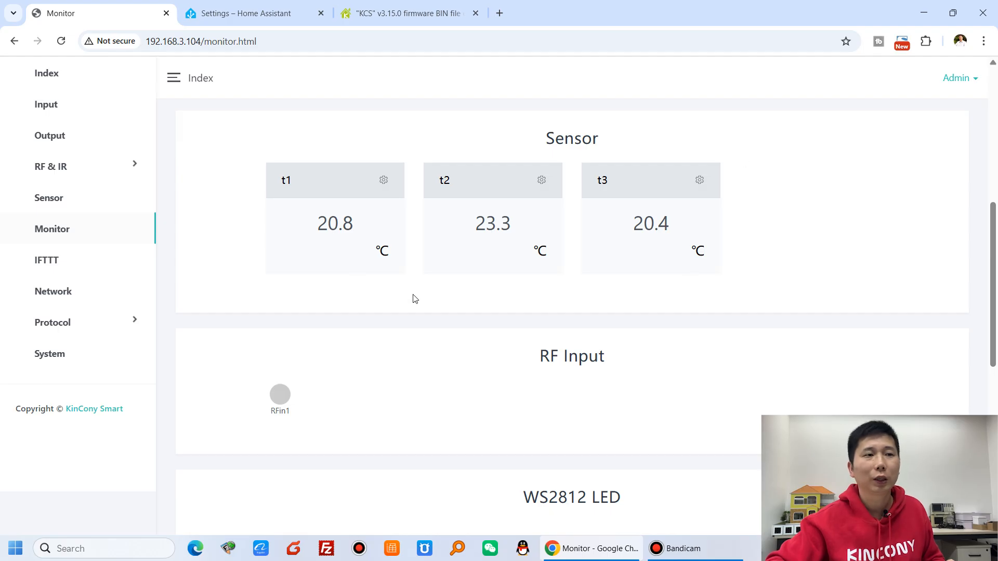
mouse_move(870, 245)
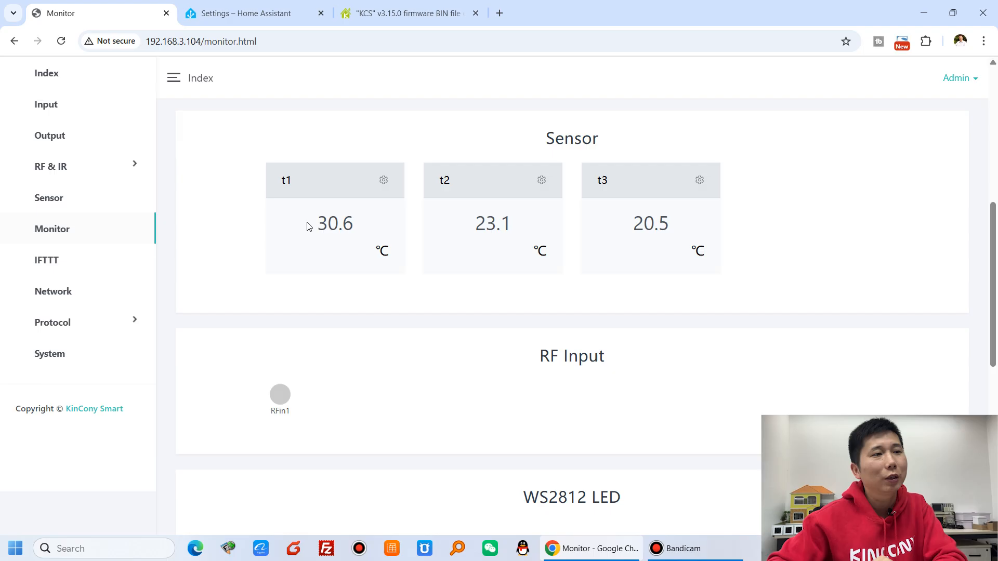
mouse_move(211, 210)
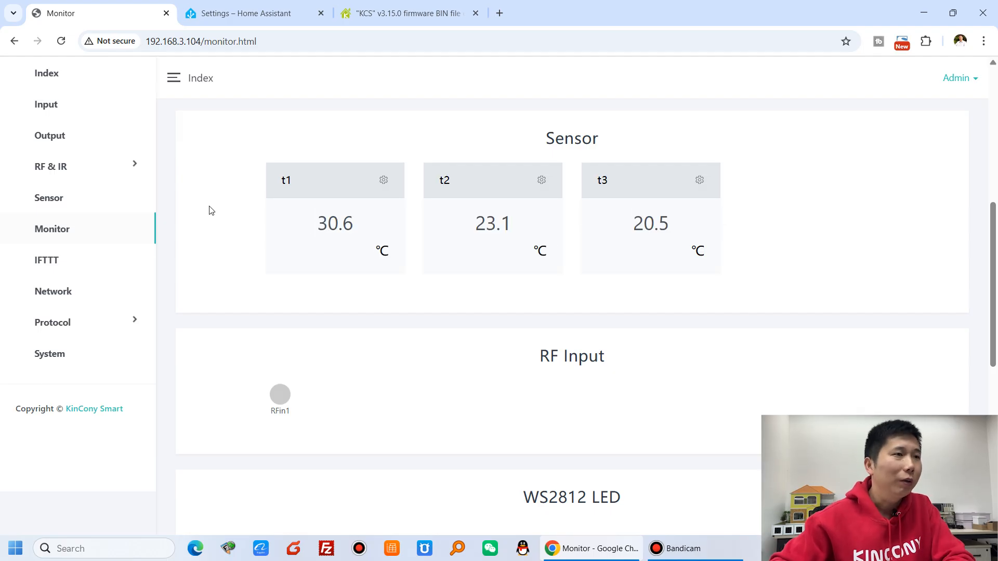
mouse_move(108, 304)
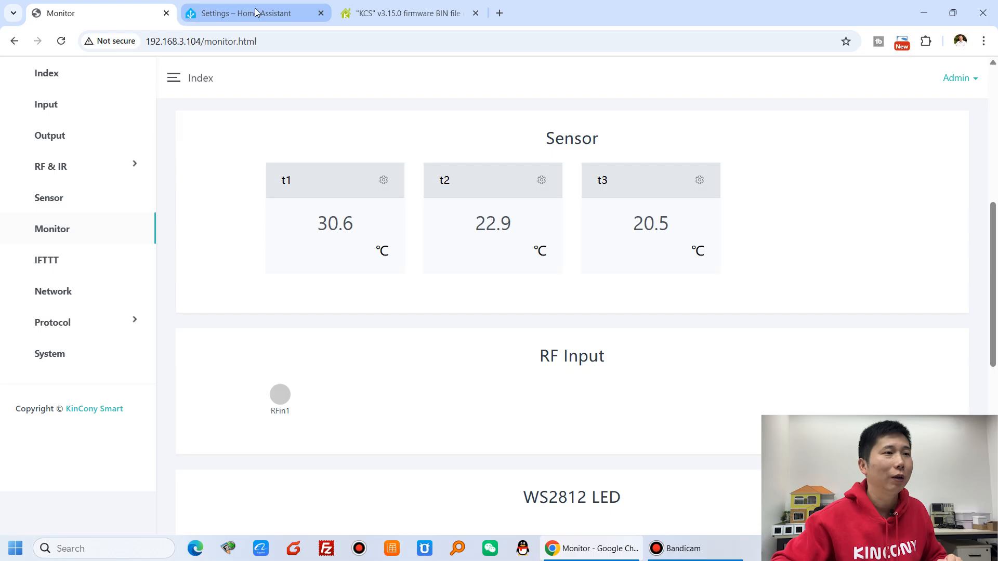
- Check the F16 device's Sensors card in Home Assistant for the t1, t2 and t3 temperature readings
click(254, 14)
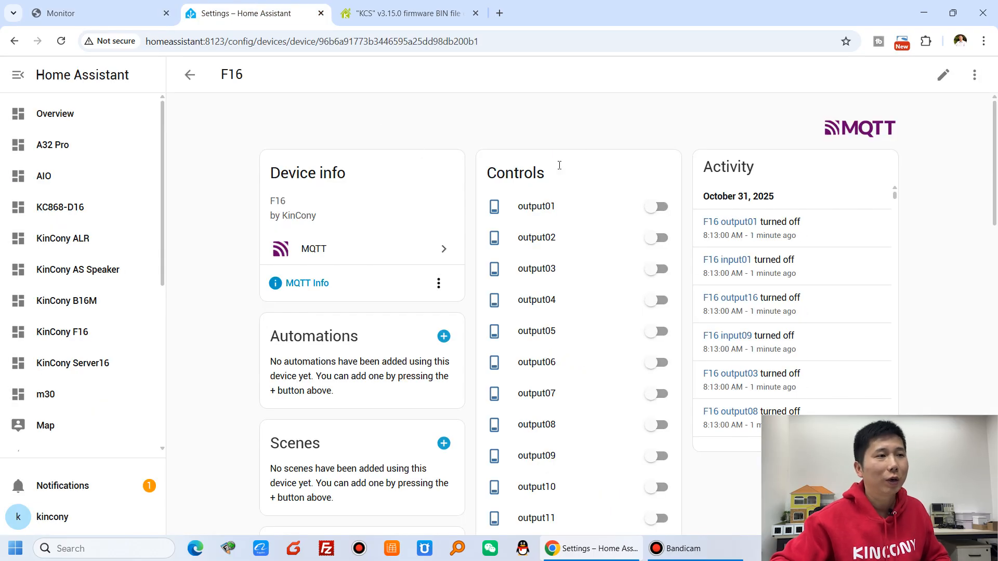
scroll(down, 3)
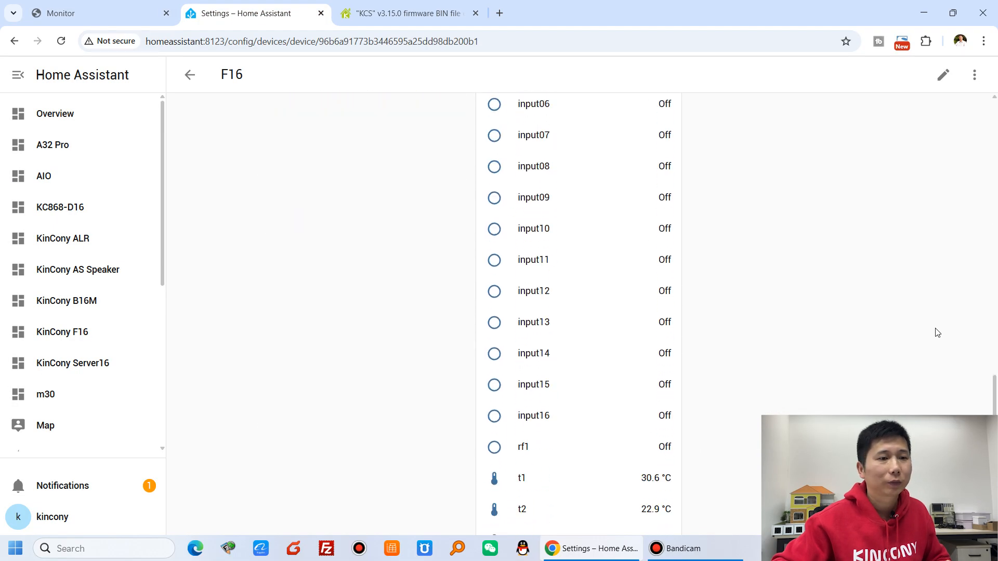
scroll(down, 3)
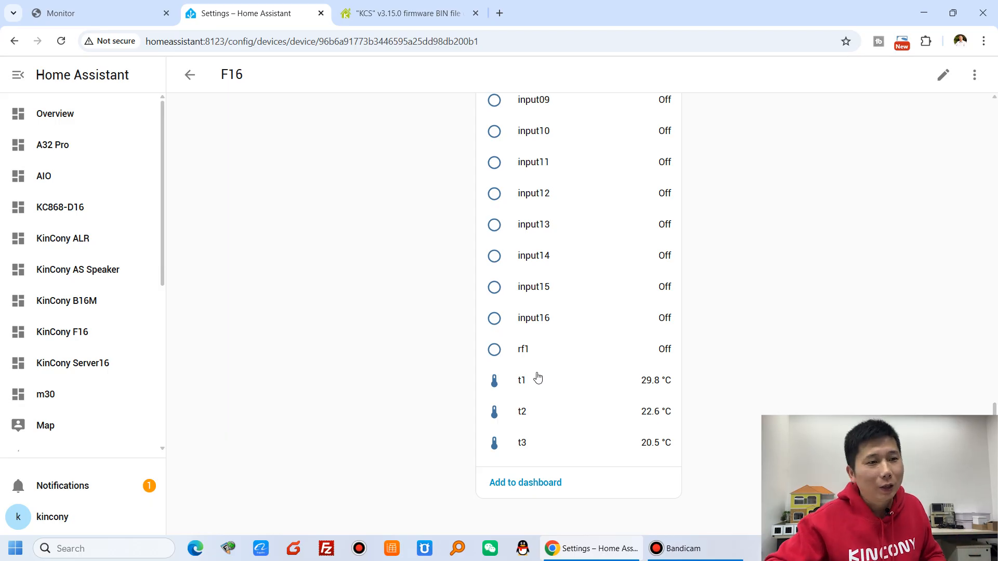
mouse_move(721, 446)
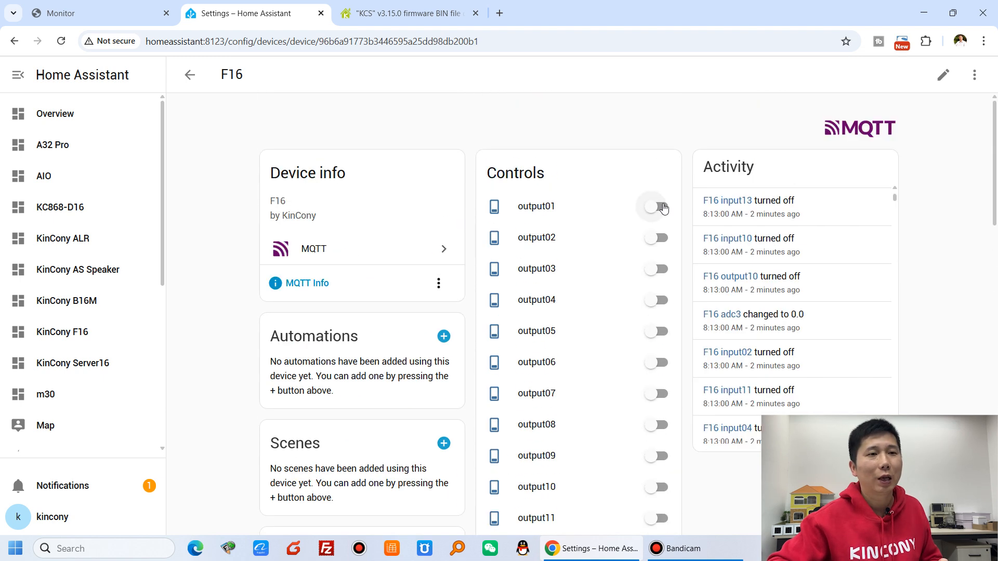
scroll(down, 3)
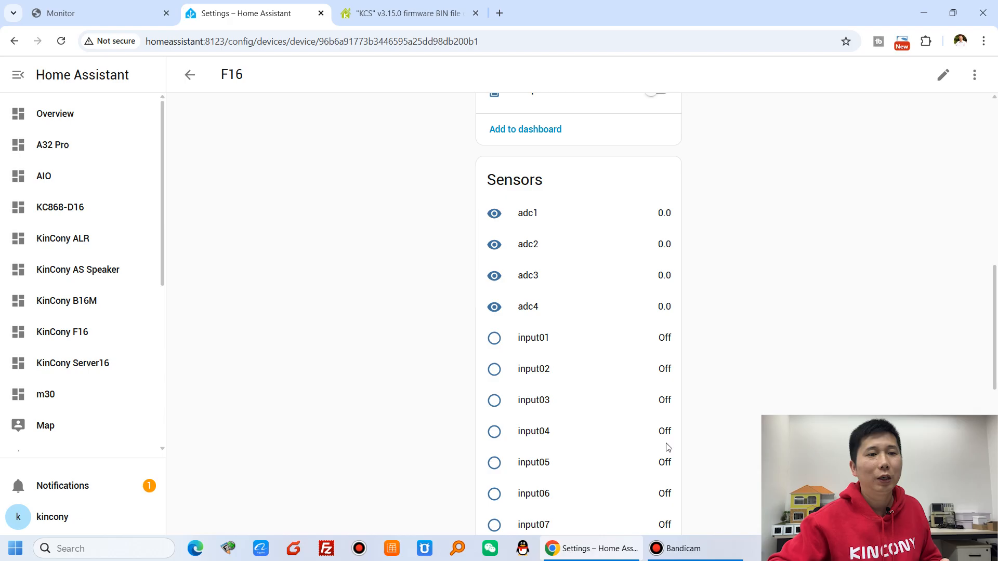
scroll(down, 3)
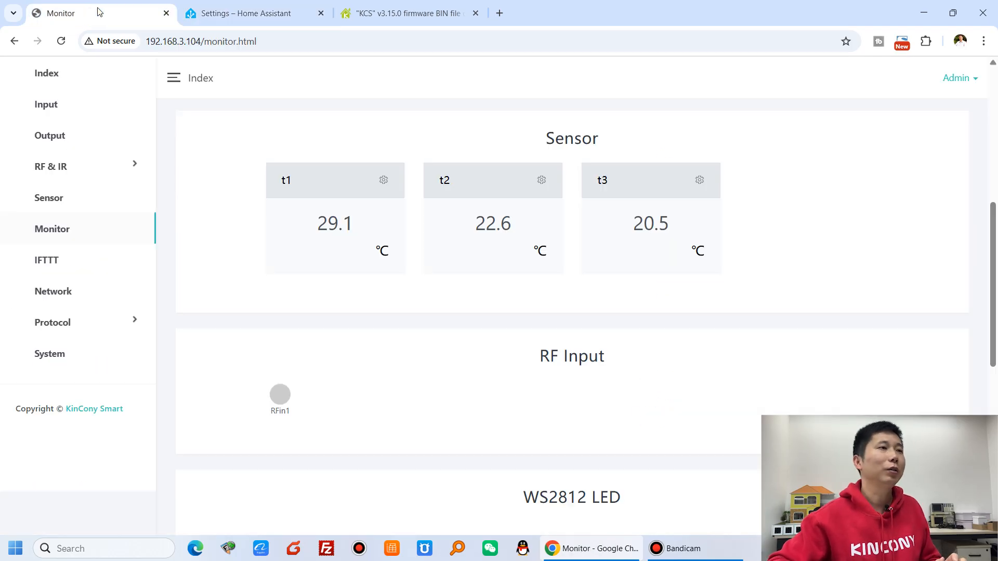
- Highlight the t1–t3 readings, then show auto discovery enabled in the Protocol General settings
drag(280, 180, 693, 213)
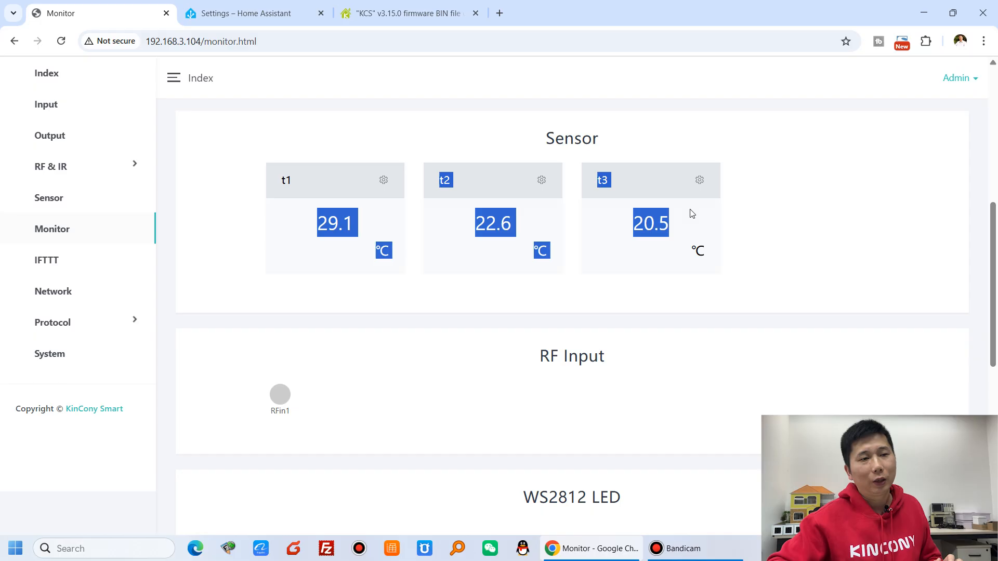
click(52, 323)
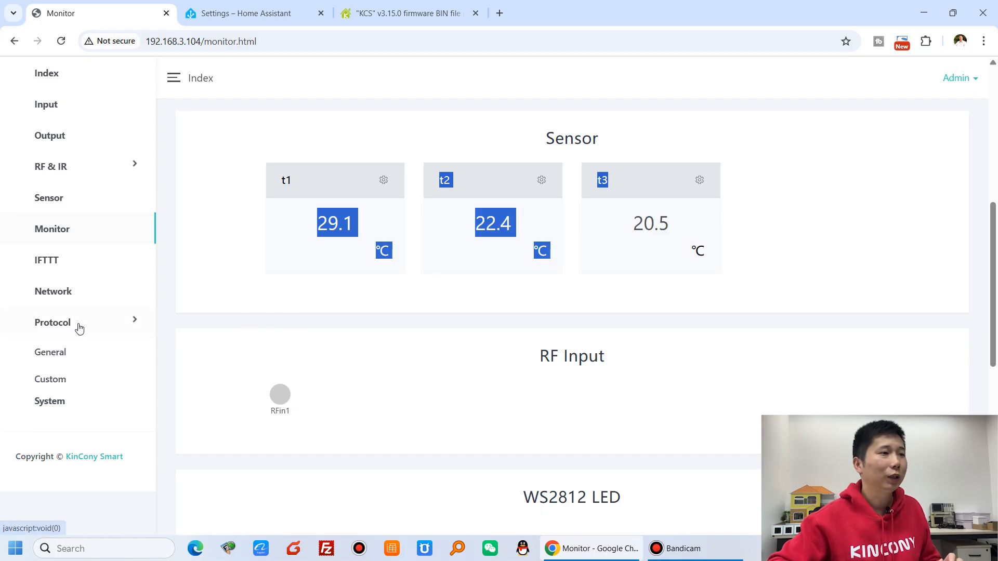
click(52, 322)
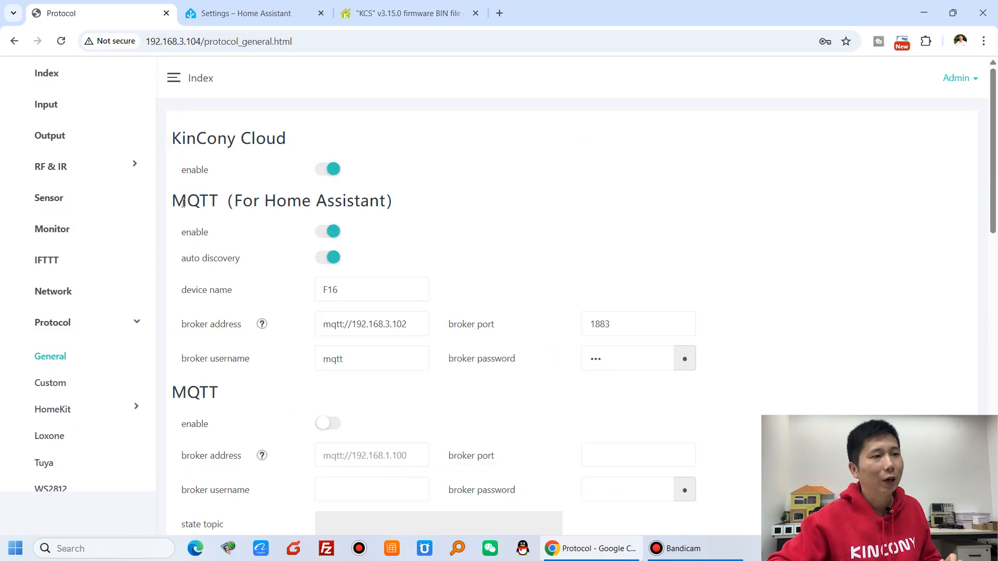
double_click(210, 257)
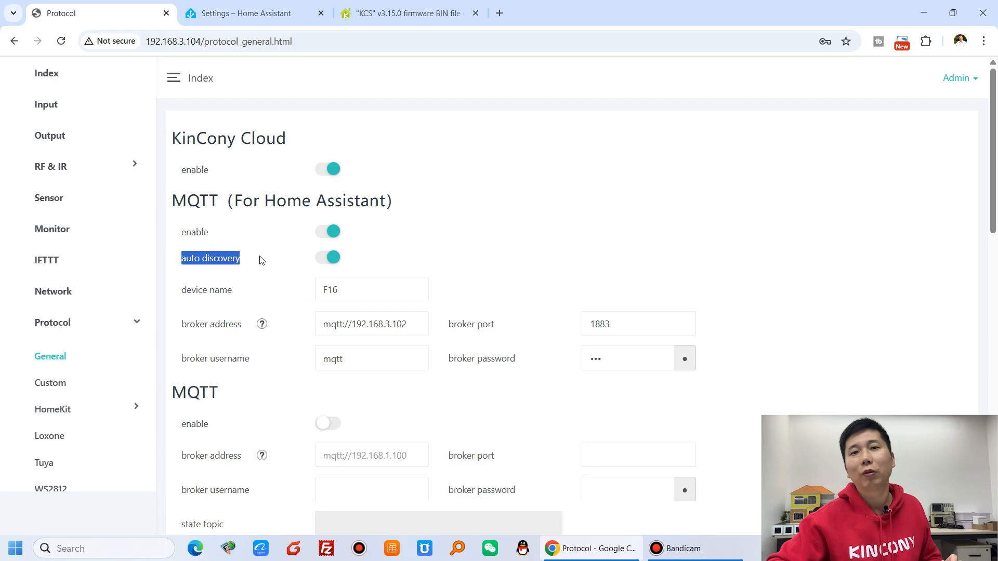